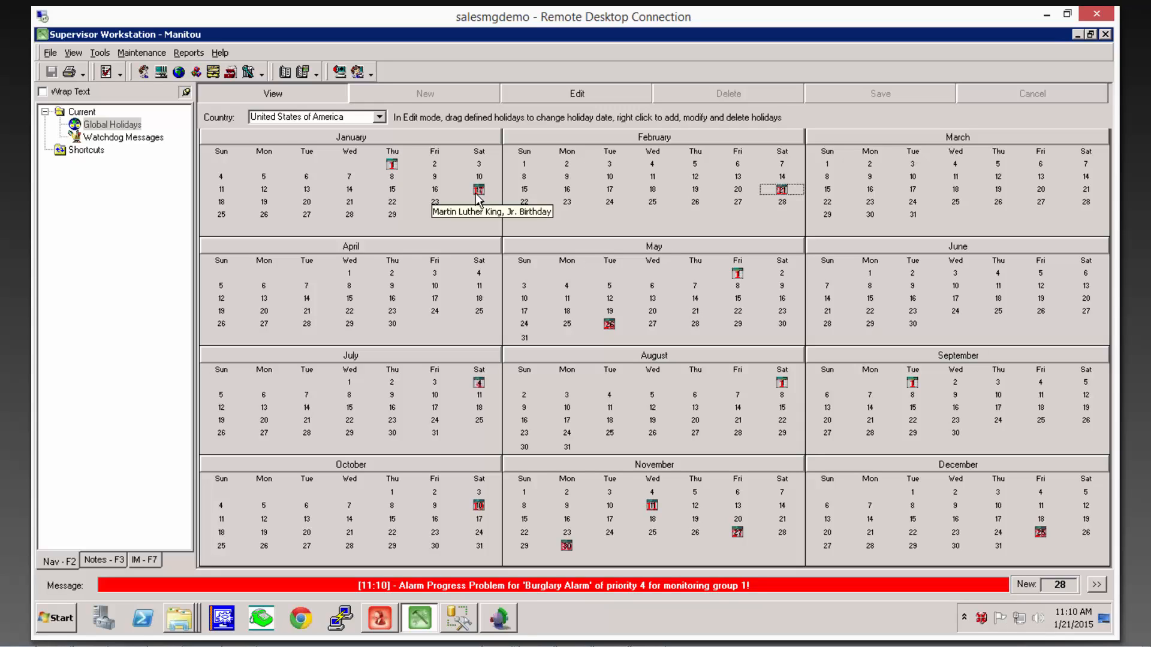
pyautogui.moveTo(265, 208)
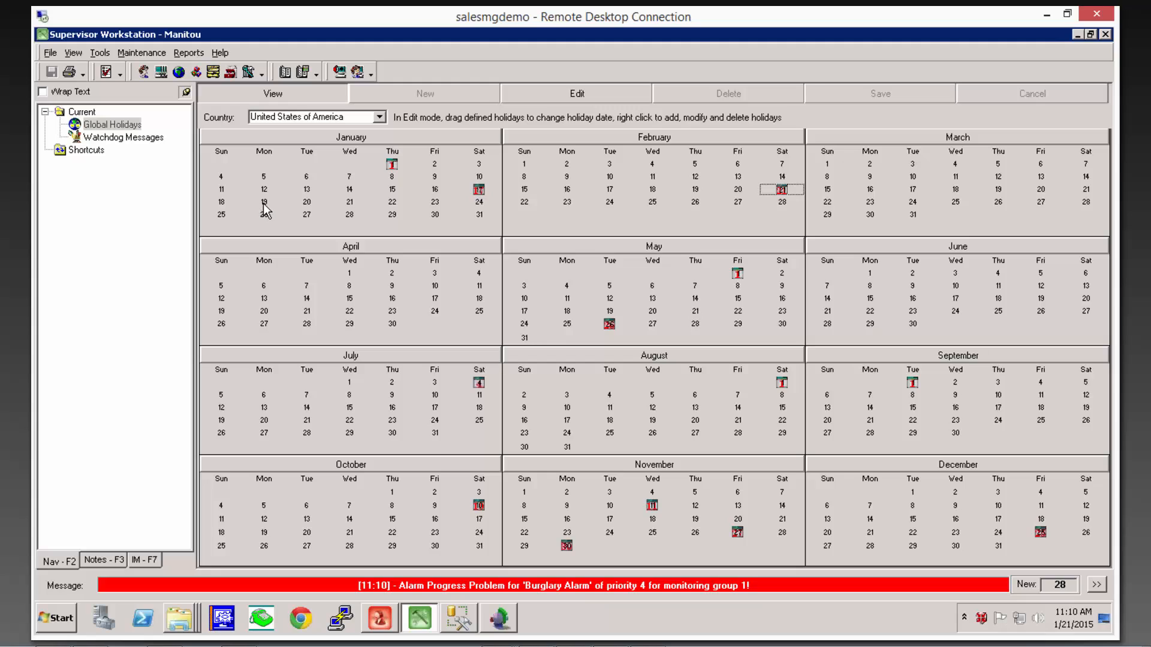
pyautogui.moveTo(514, 169)
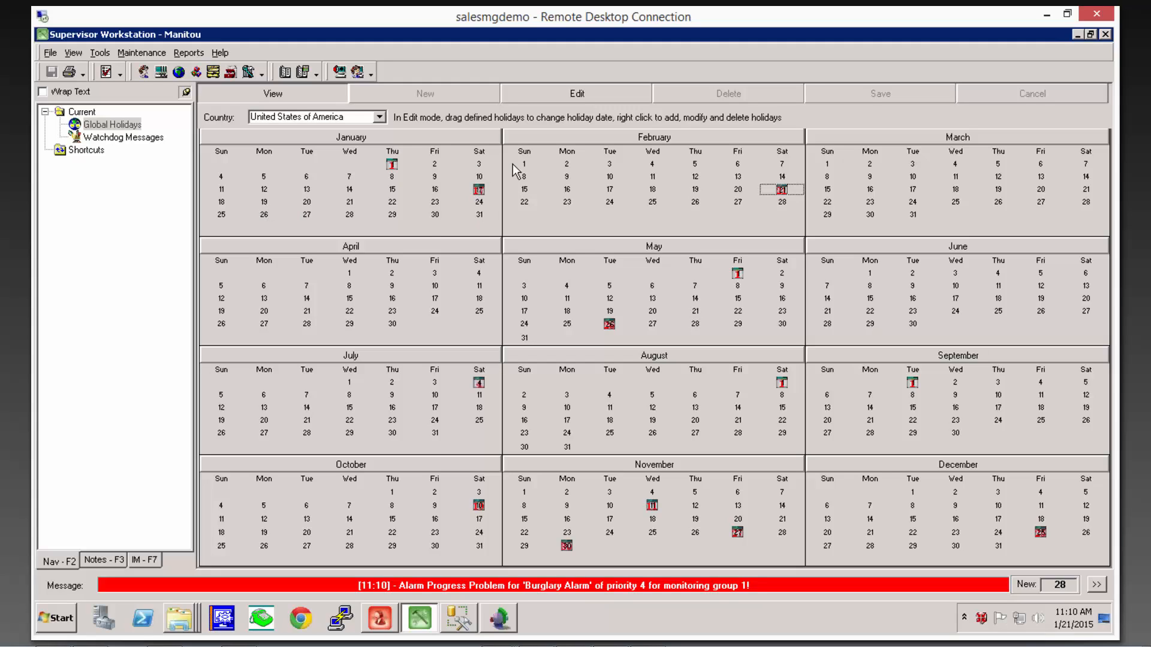
pyautogui.moveTo(456, 206)
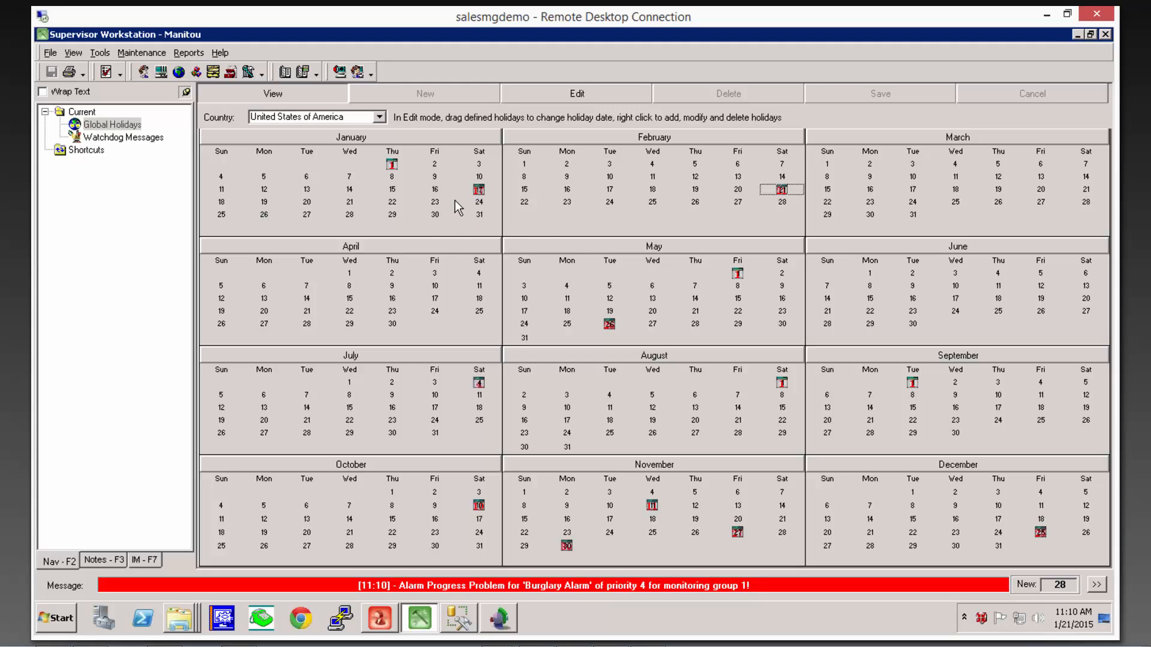
pyautogui.moveTo(664, 284)
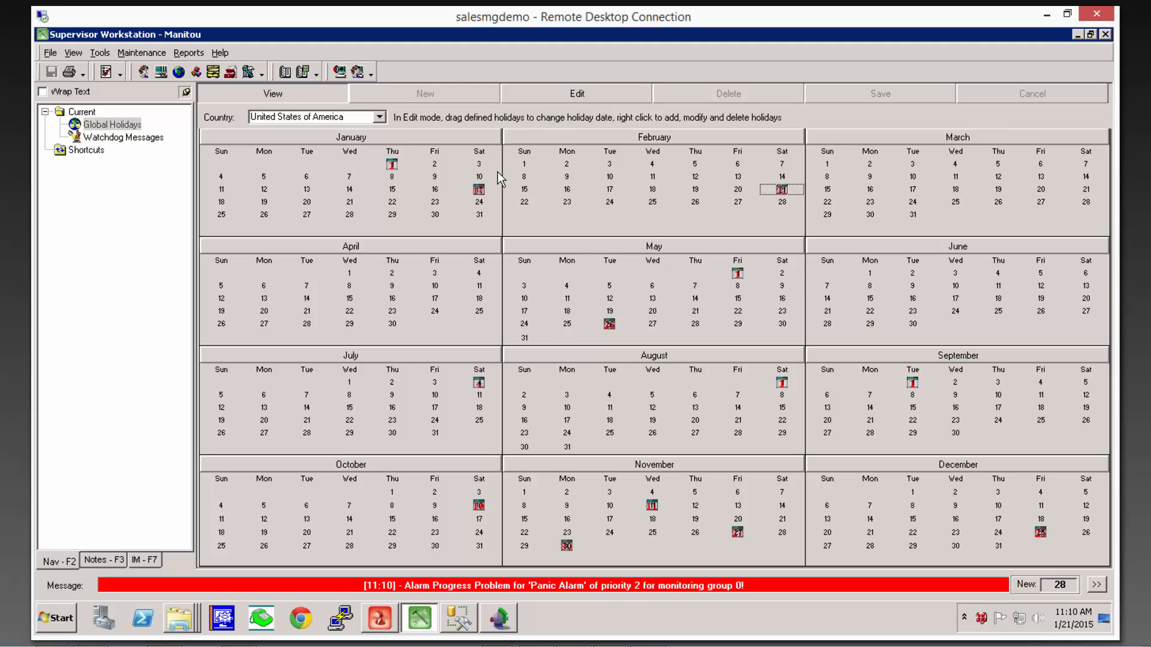
pyautogui.moveTo(469, 207)
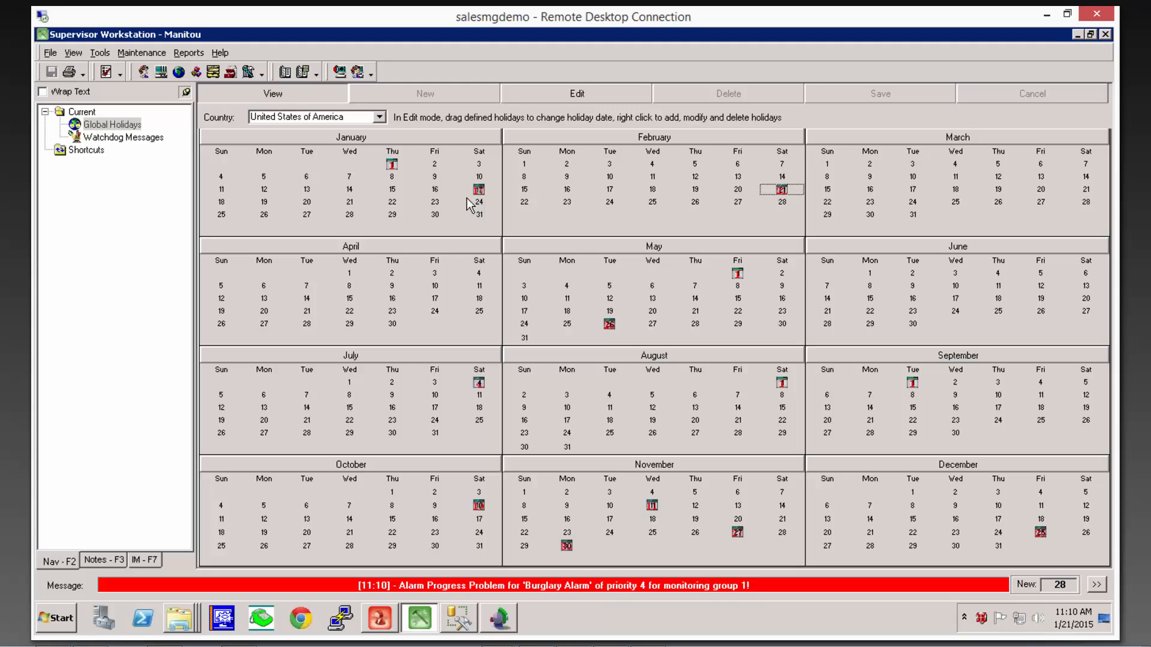
# - Put the Global Holidays calendar into edit mode so the January and February holidays can be moved
pyautogui.click(576, 93)
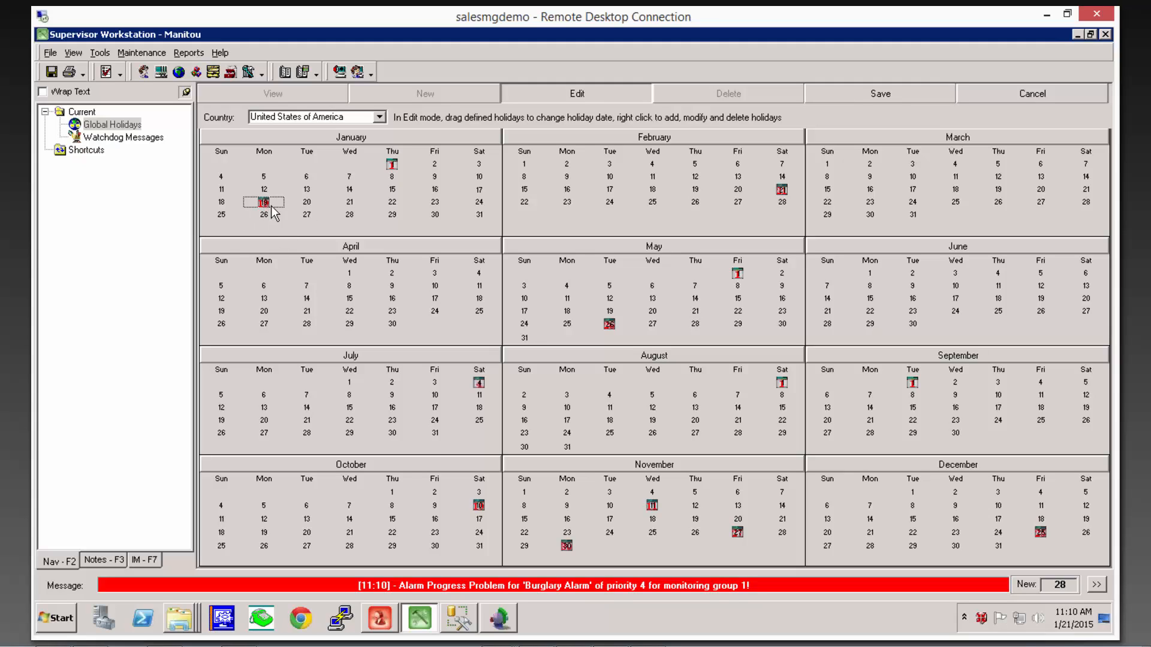
pyautogui.moveTo(264, 202)
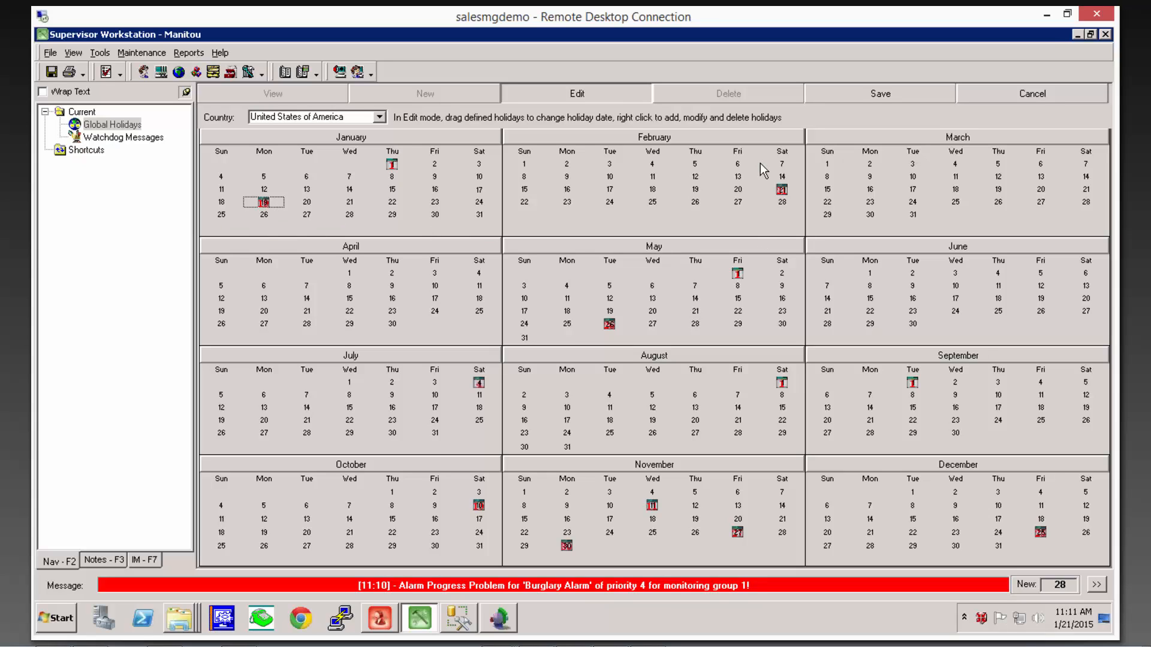
pyautogui.moveTo(760, 192)
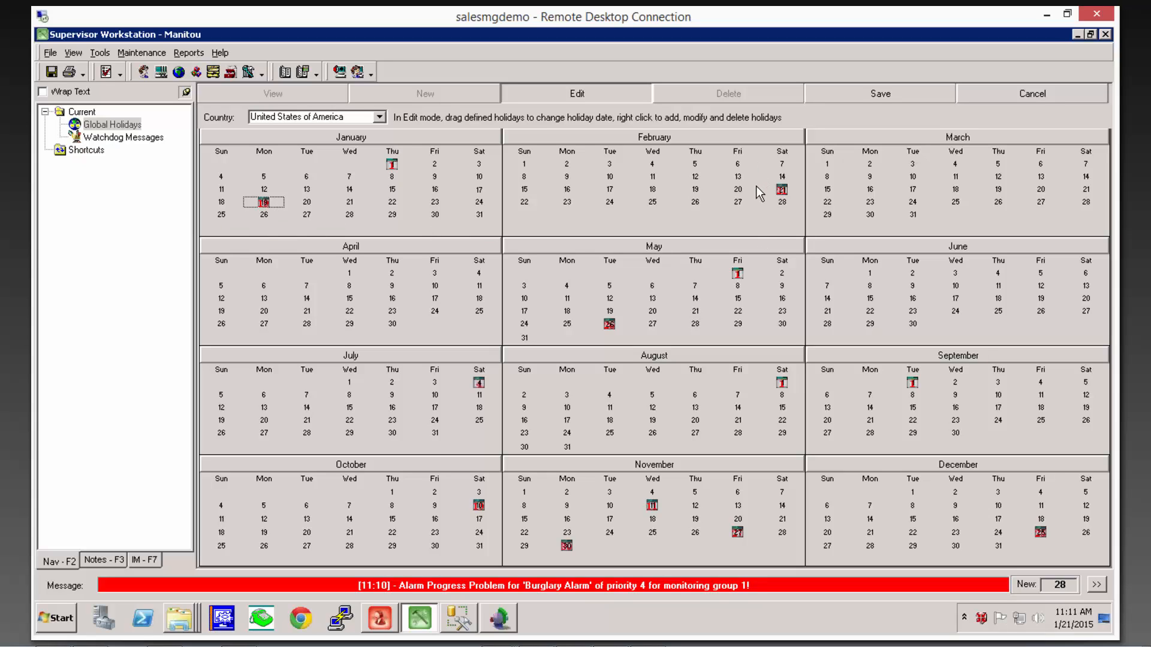
pyautogui.moveTo(768, 196)
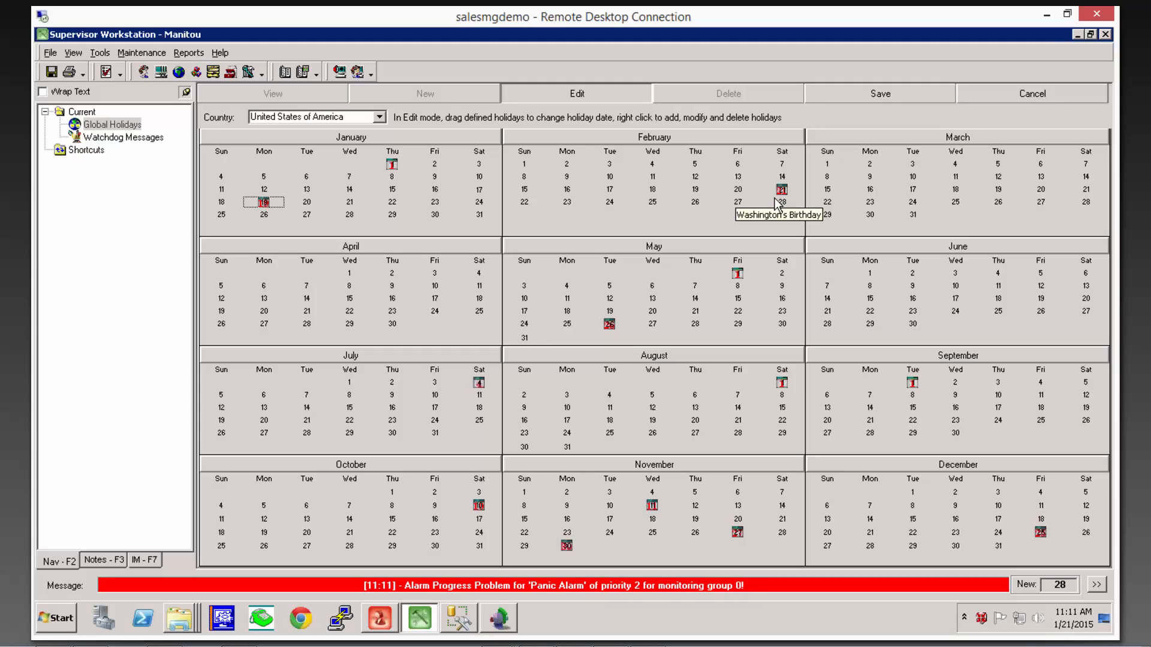
pyautogui.moveTo(775, 212)
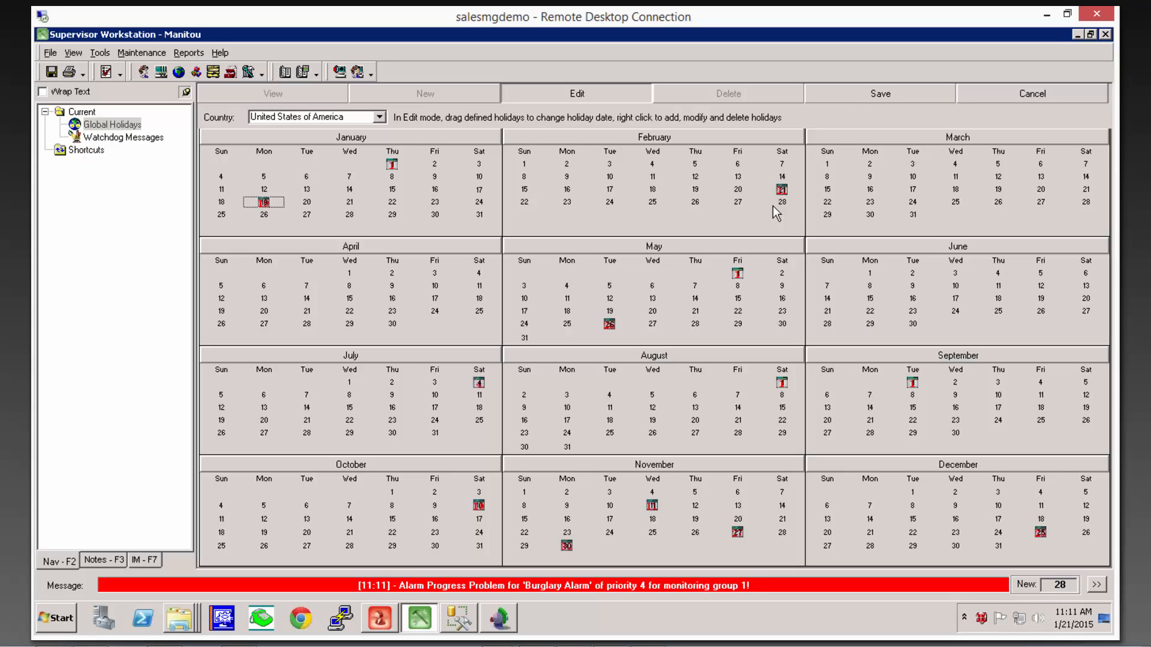
pyautogui.moveTo(754, 210)
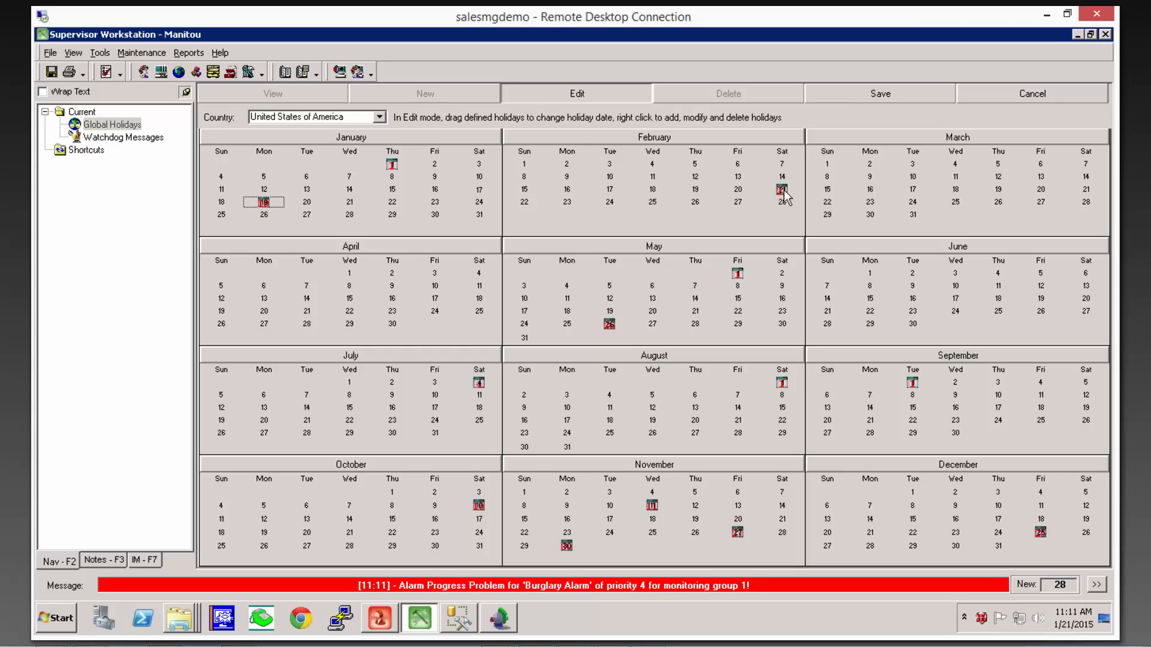
pyautogui.moveTo(782, 190)
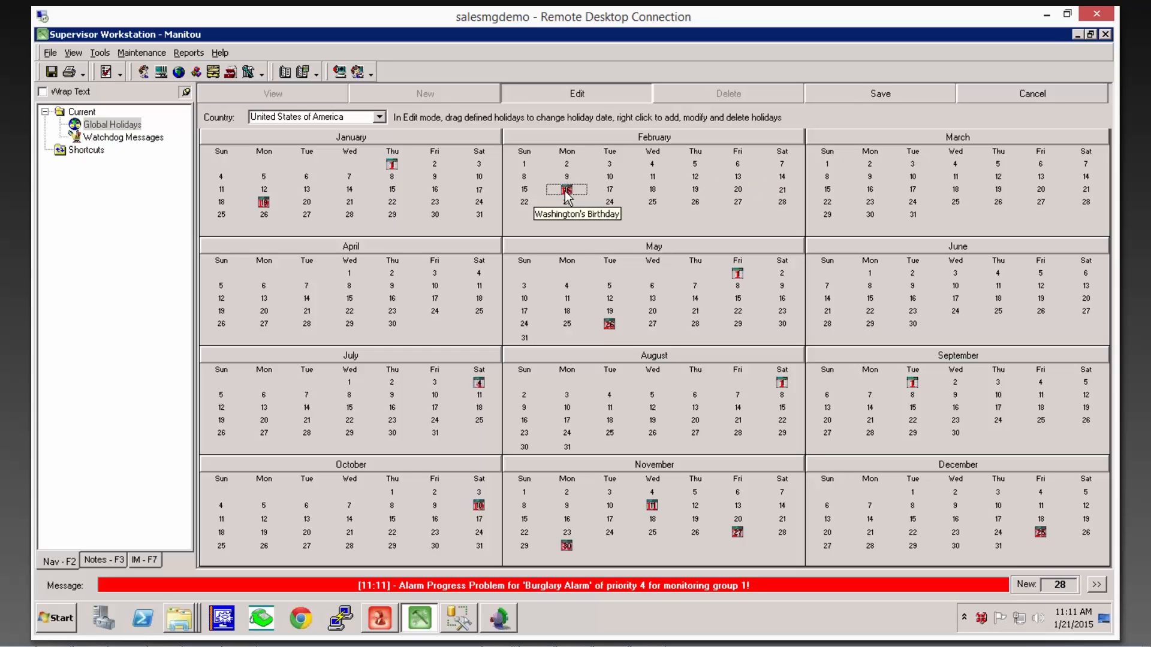
pyautogui.moveTo(719, 290)
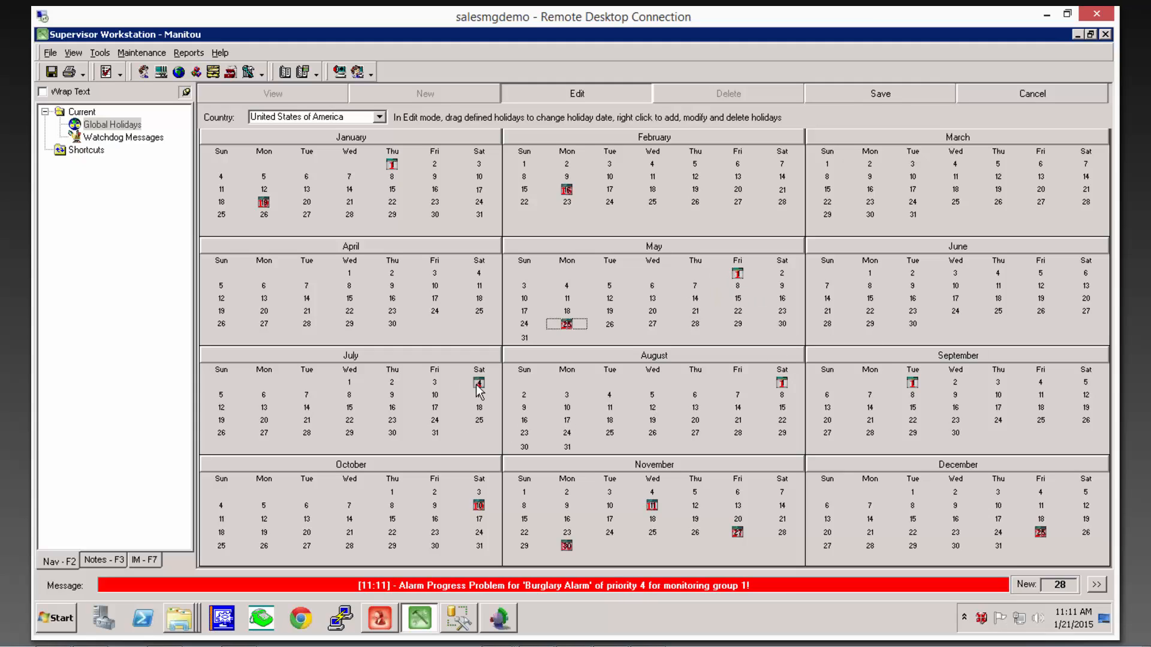
pyautogui.moveTo(753, 448)
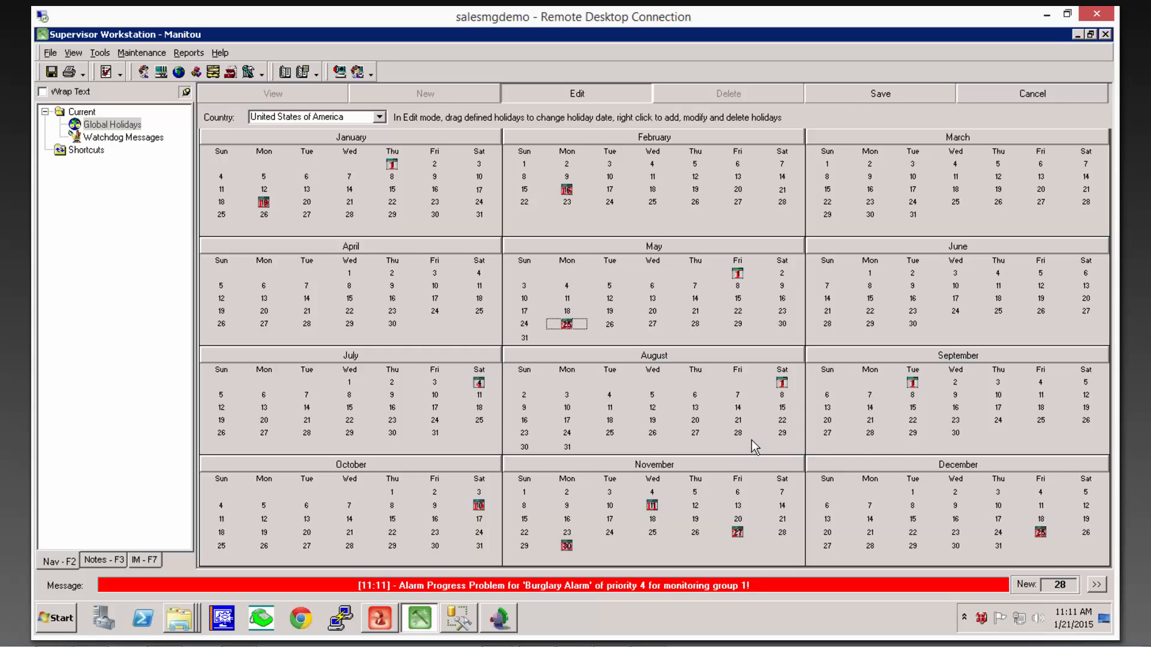
pyautogui.moveTo(902, 392)
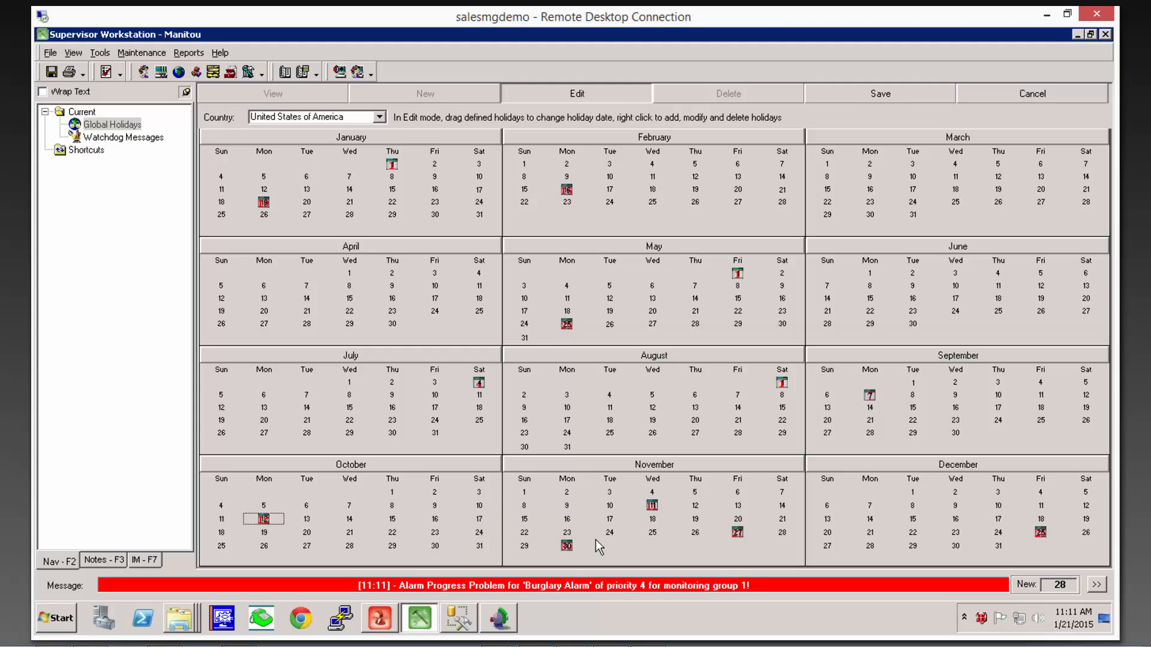
pyautogui.moveTo(833, 517)
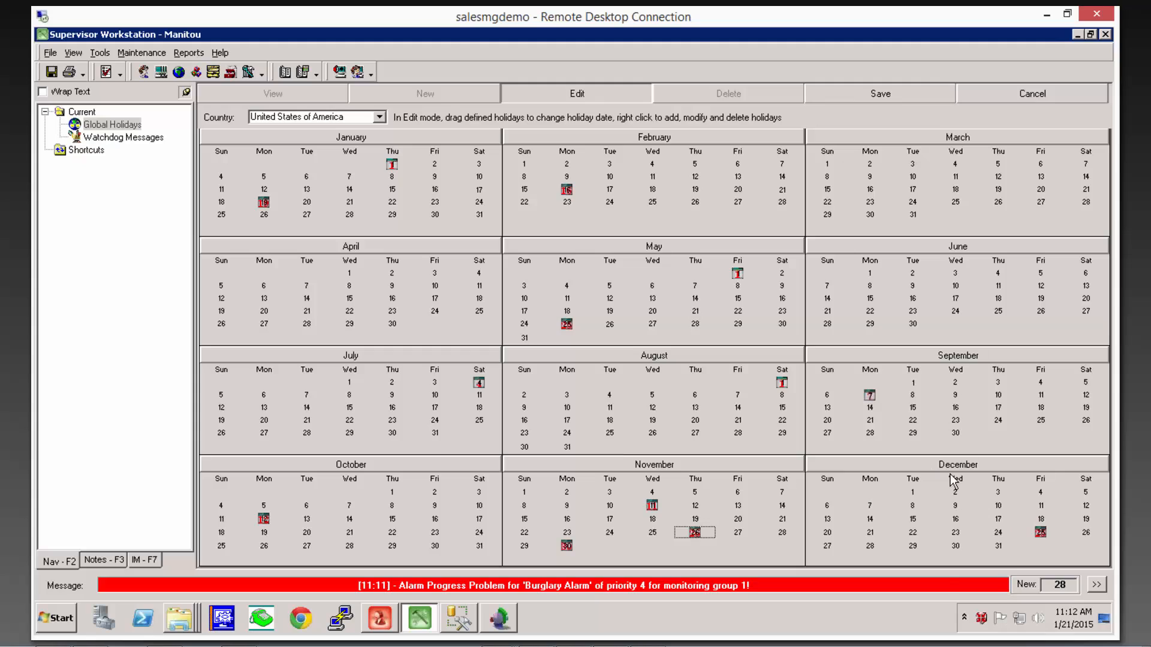
pyautogui.moveTo(1020, 391)
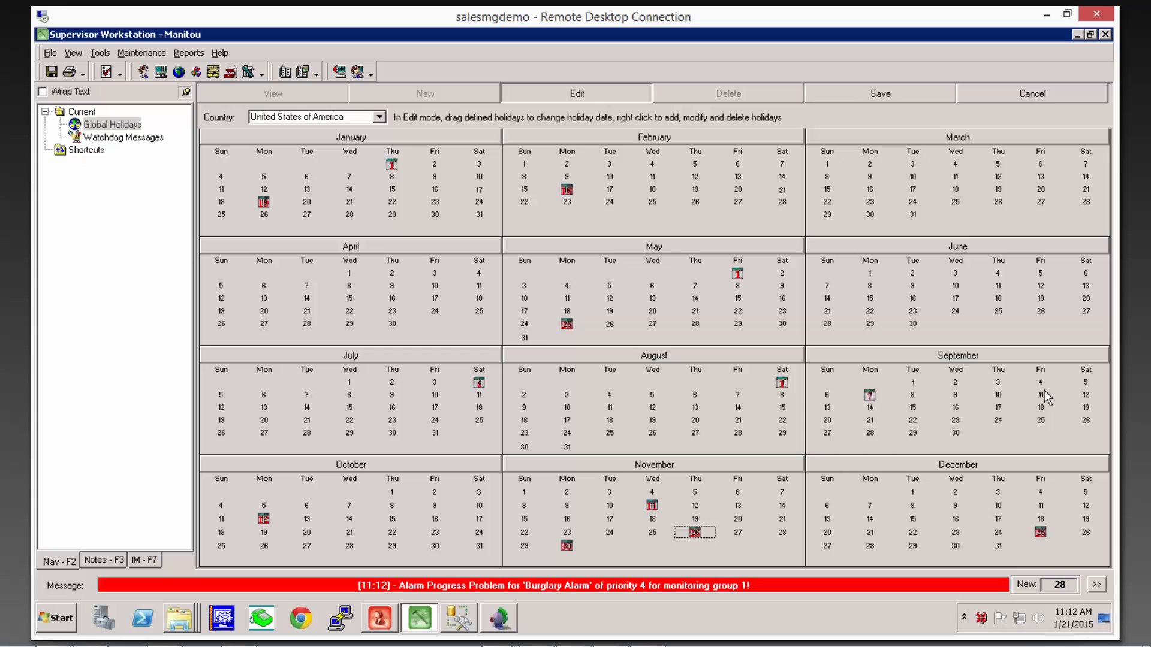
pyautogui.moveTo(222, 294)
pyautogui.write('E')
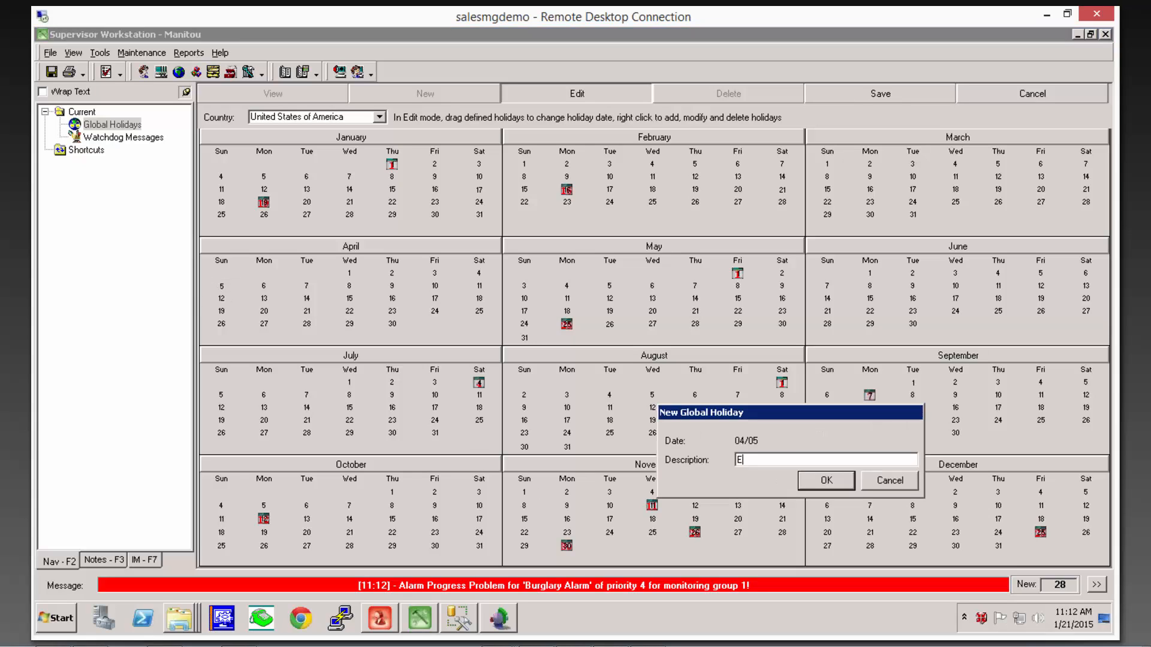
# - Enter 'Easter Sunday' as the April 5 global holiday
pyautogui.write('aster Su')
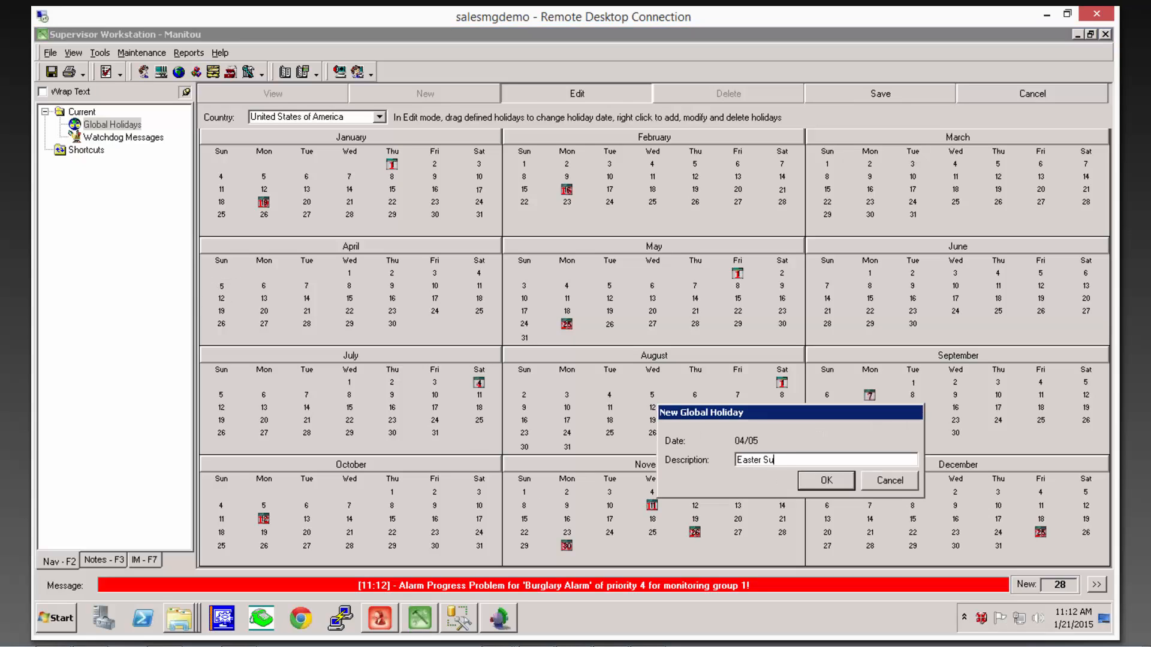
pyautogui.write('nday')
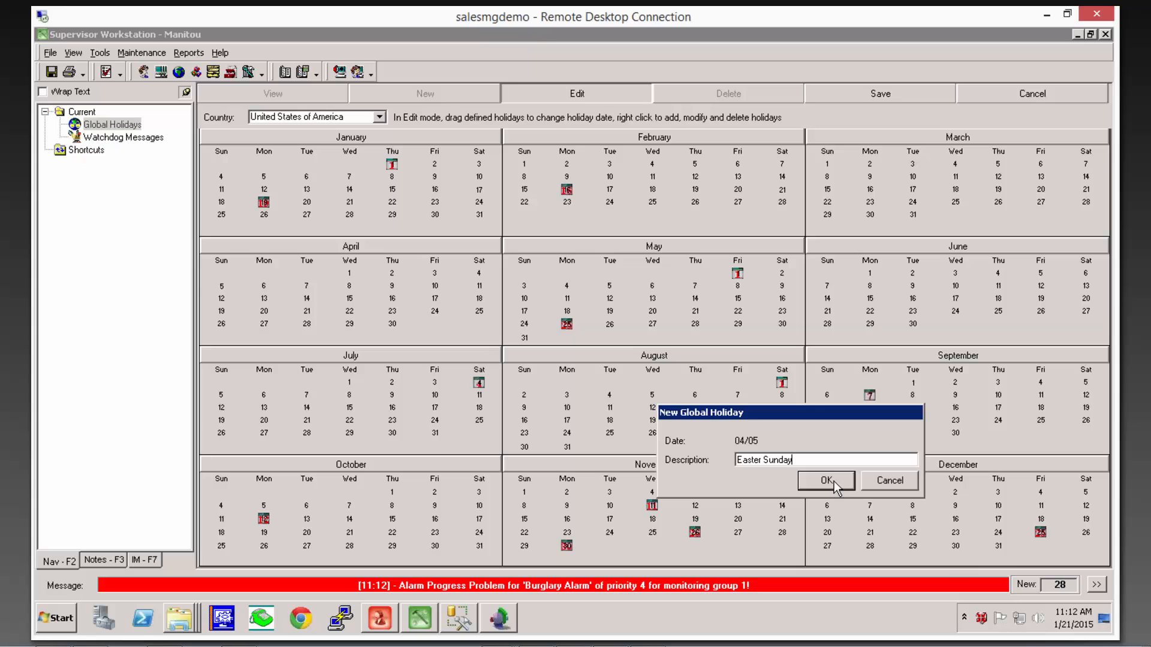
pyautogui.click(826, 480)
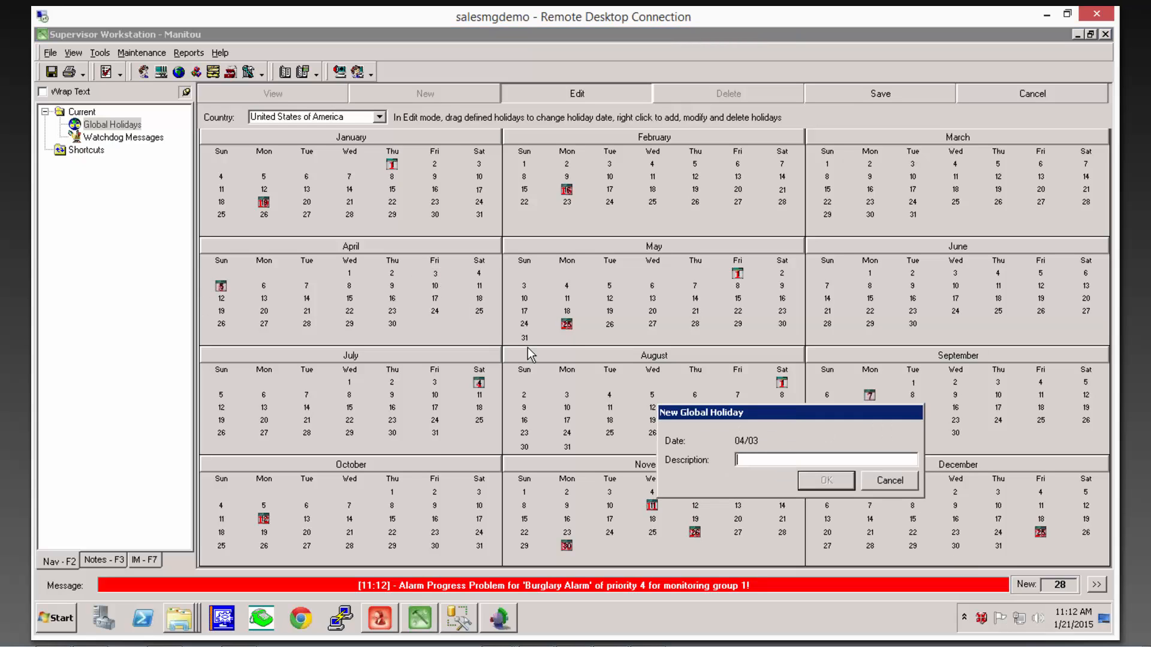
# - Add 'Good Friday' as the April 3 global holiday
pyautogui.write('G')
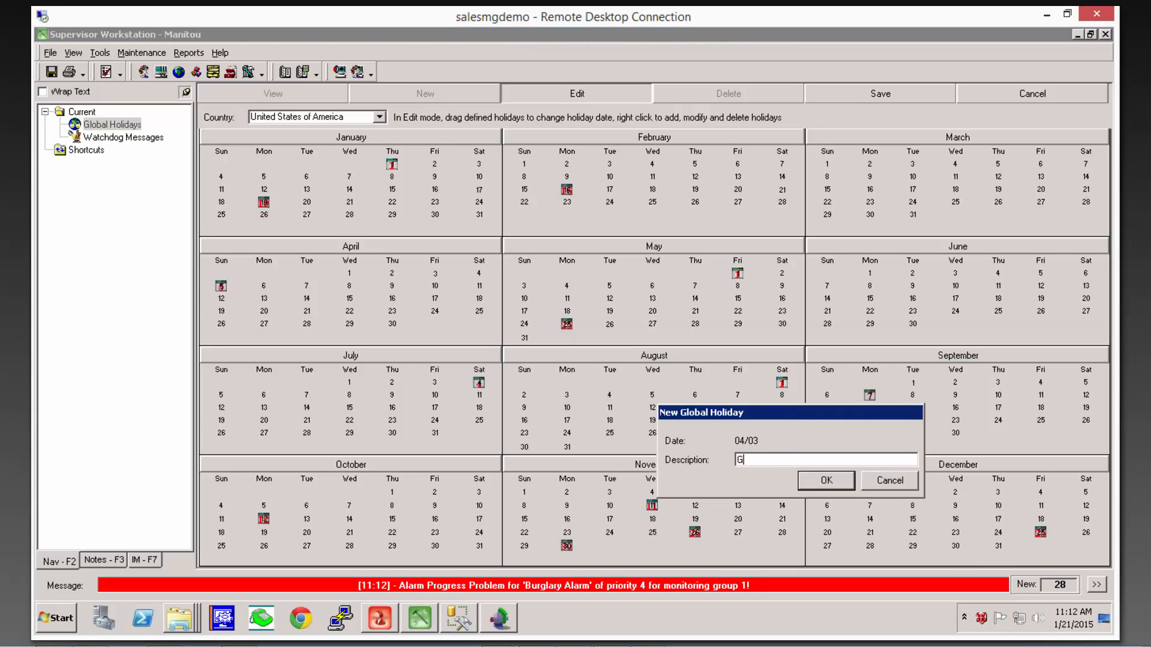
pyautogui.write('ood Friday')
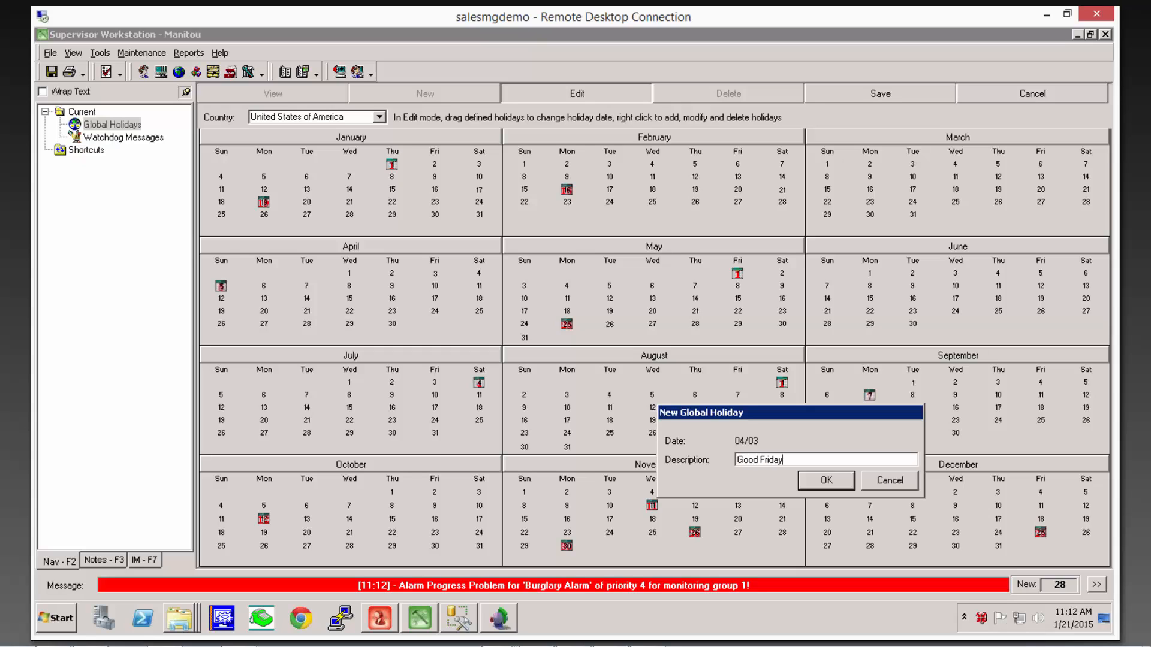
pyautogui.click(825, 480)
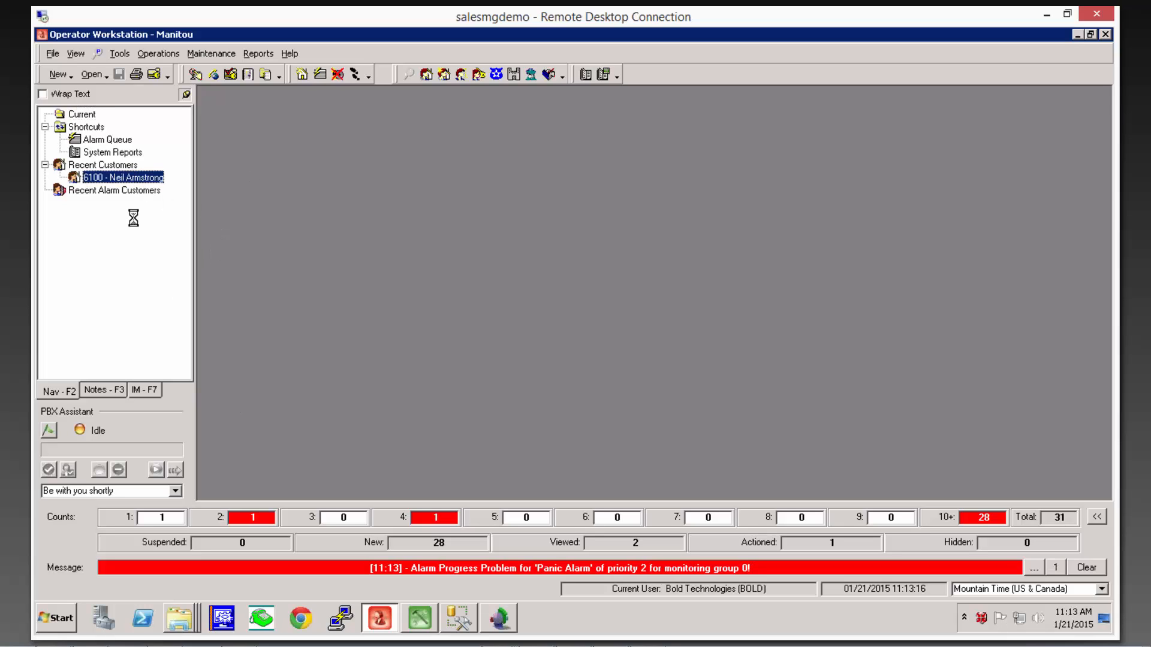
# - Show the recent customer's alternate open/close schedule for 11/26–12/25/2015
pyautogui.doubleClick(117, 177)
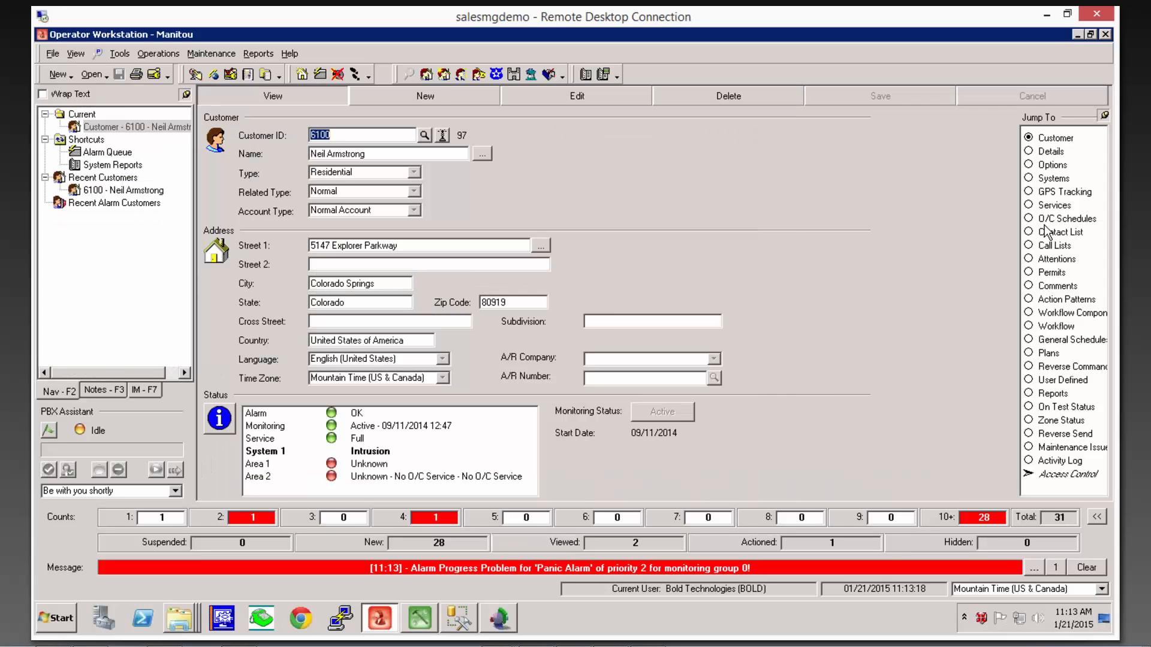
pyautogui.click(1028, 218)
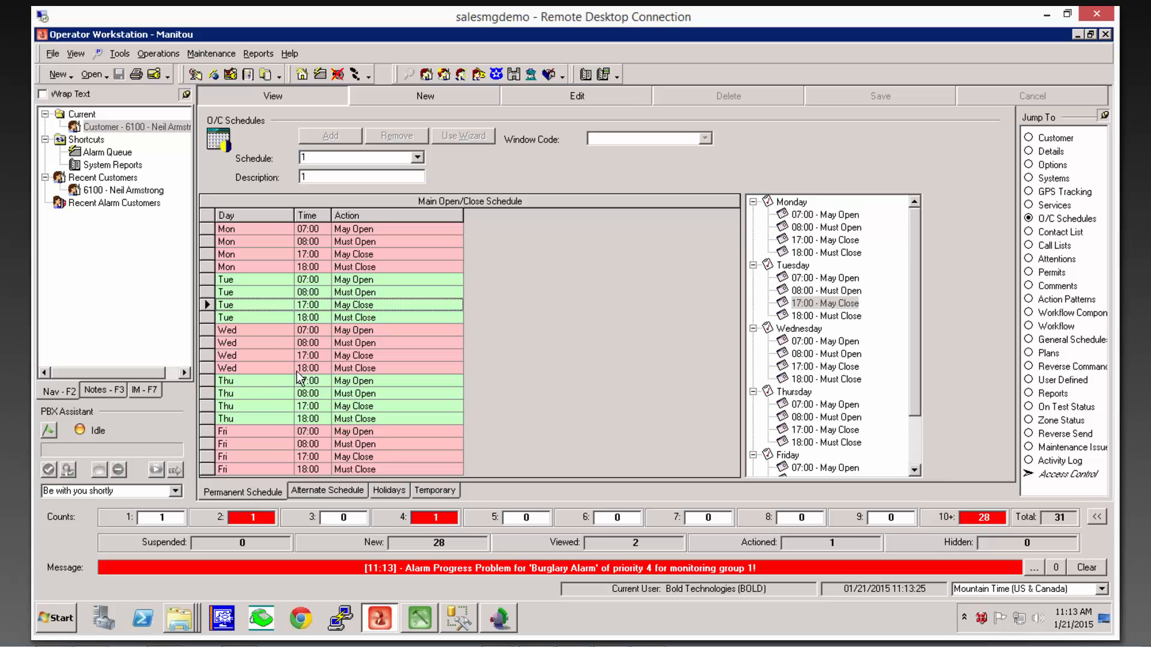
pyautogui.click(327, 490)
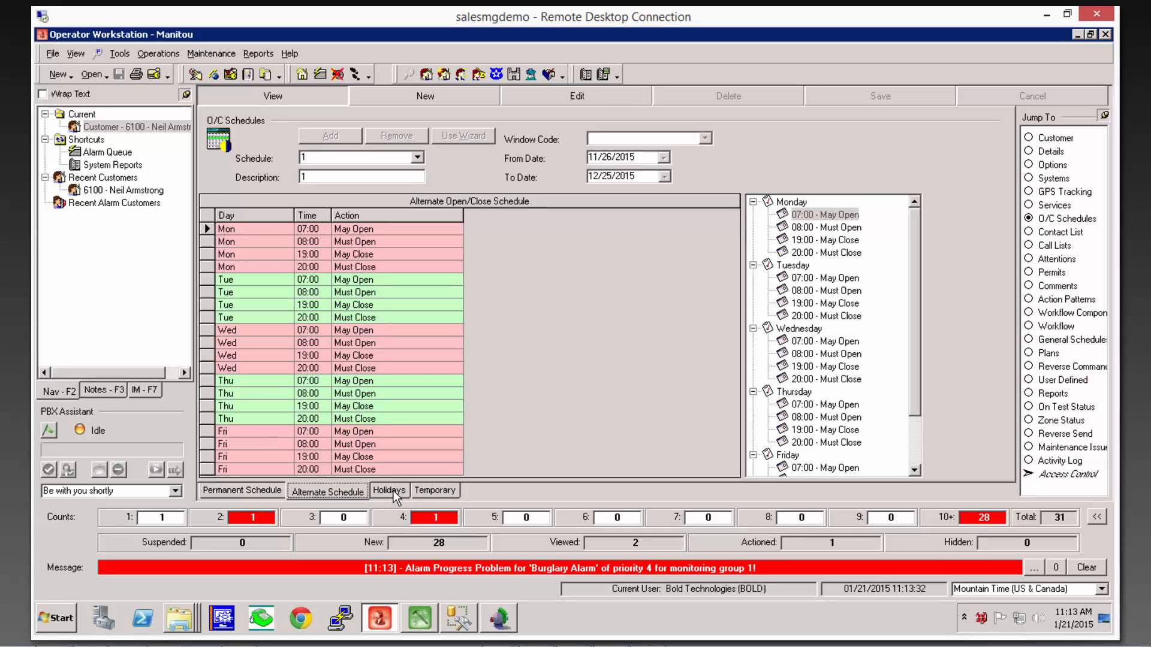
# - Unlock the customer's holiday schedule with the operator password and add a Good Friday row
pyautogui.click(390, 490)
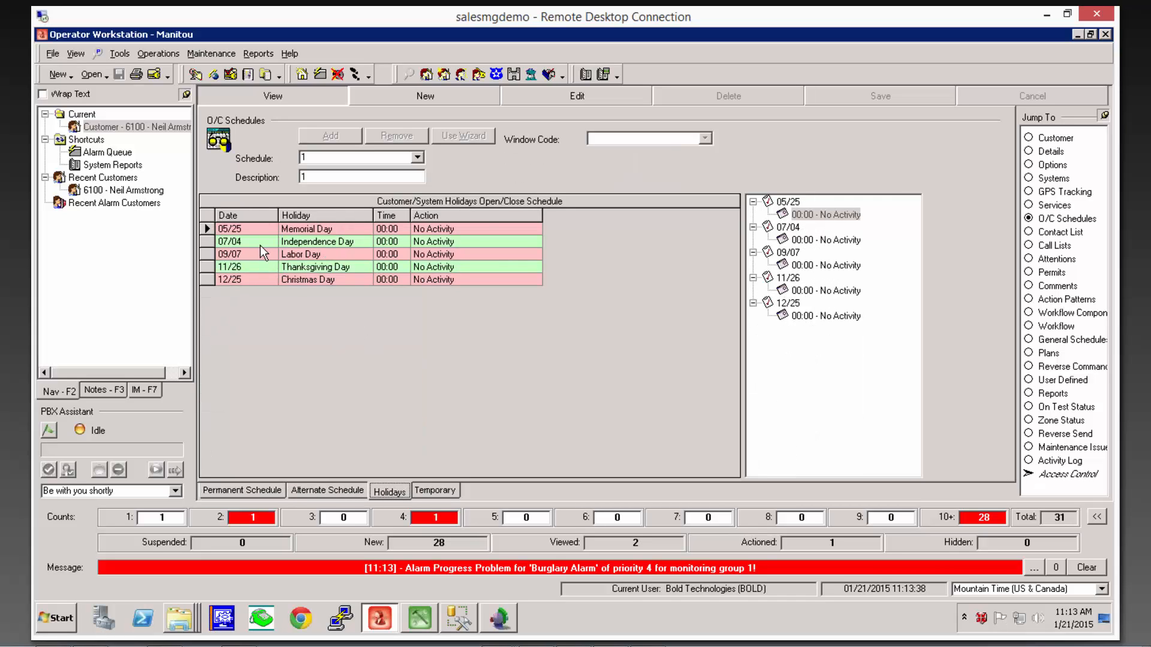
pyautogui.moveTo(319, 265)
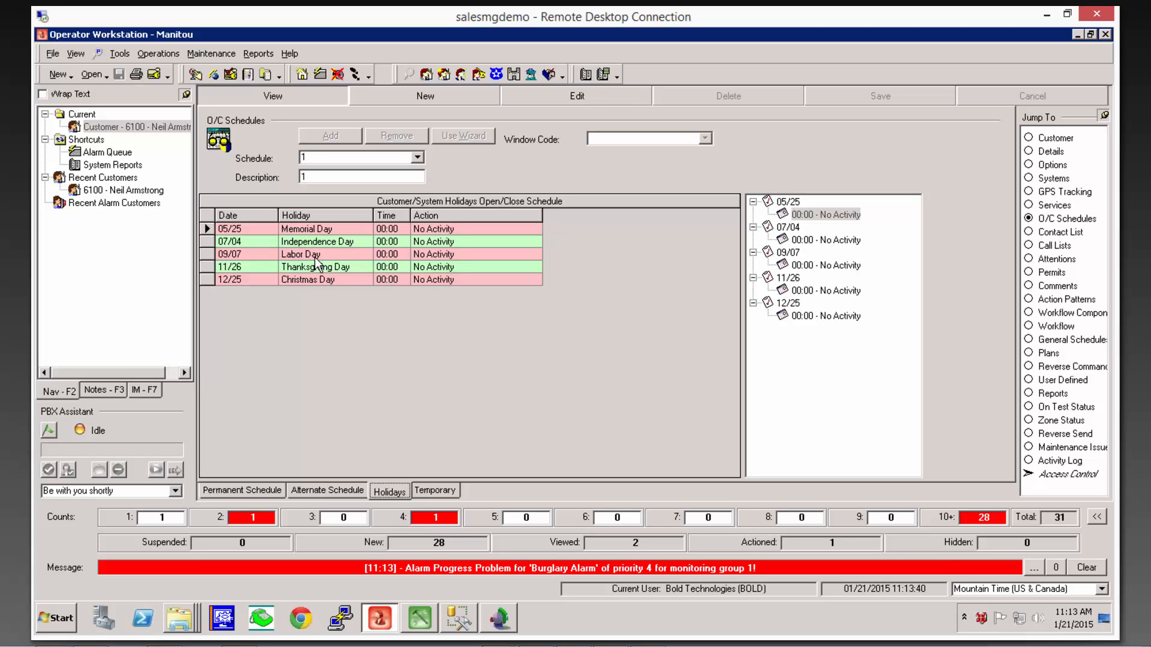
pyautogui.moveTo(272, 350)
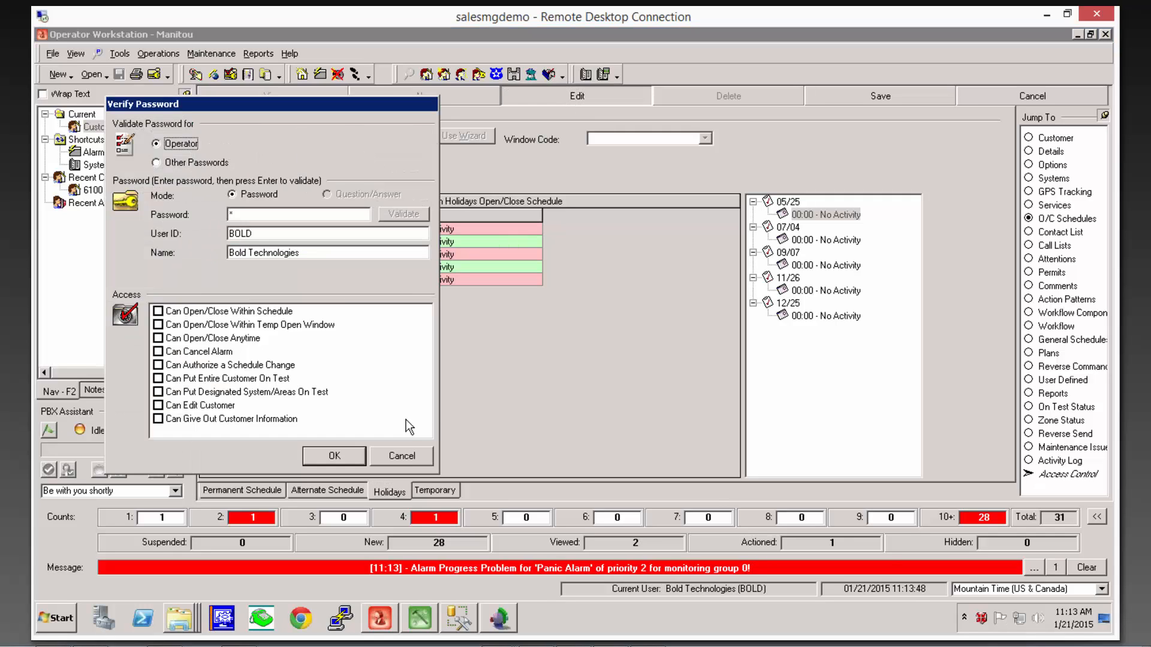
pyautogui.click(334, 456)
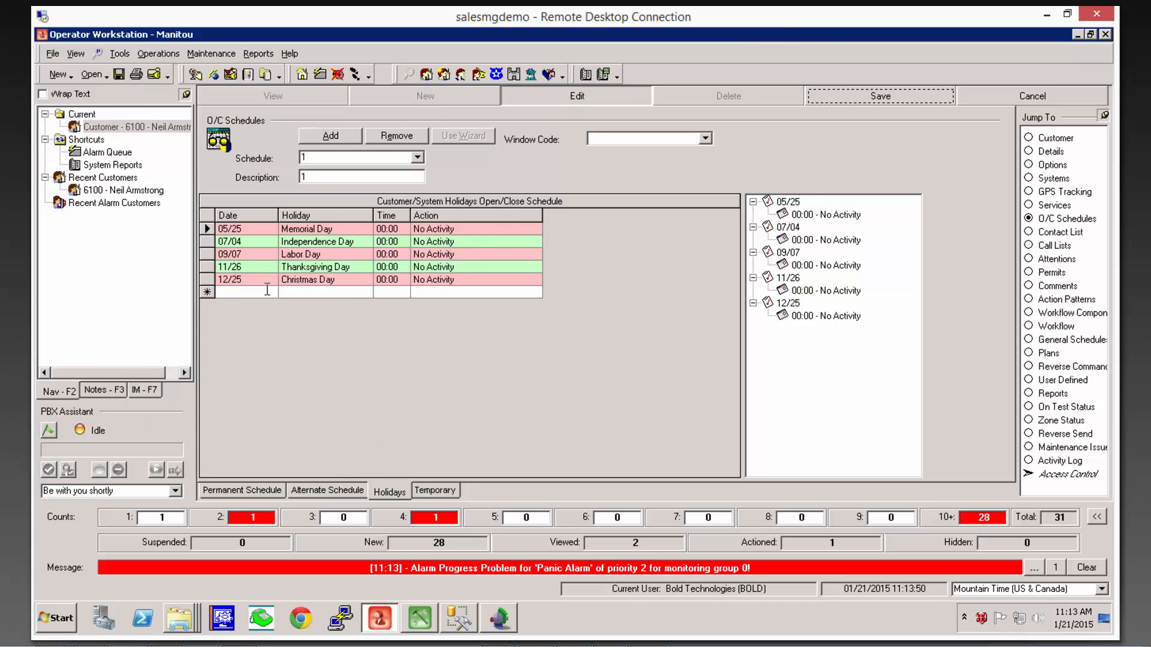
pyautogui.click(271, 292)
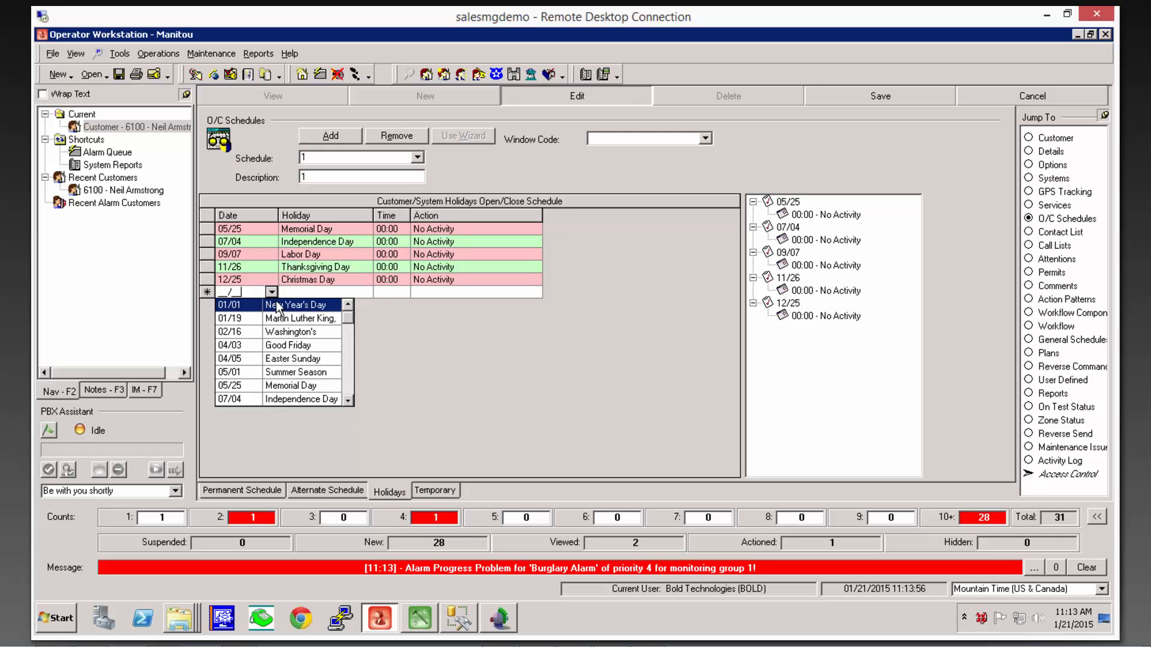
pyautogui.click(287, 345)
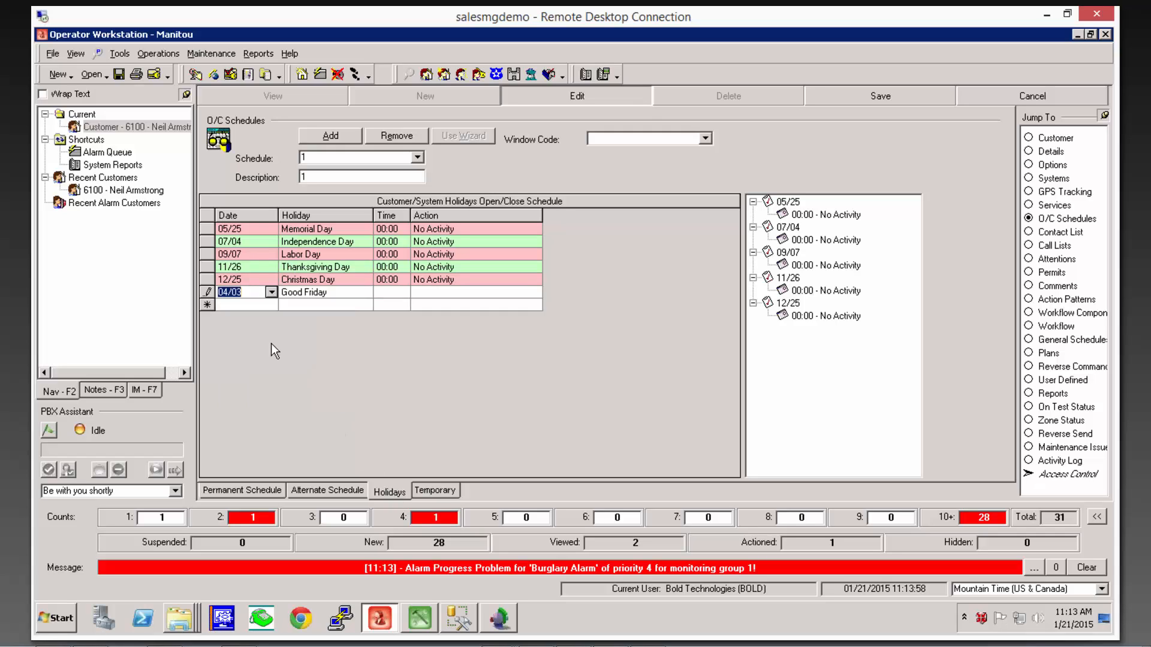
# - Set the Good Friday entry's time to 12:00 and action to May Close
pyautogui.click(388, 292)
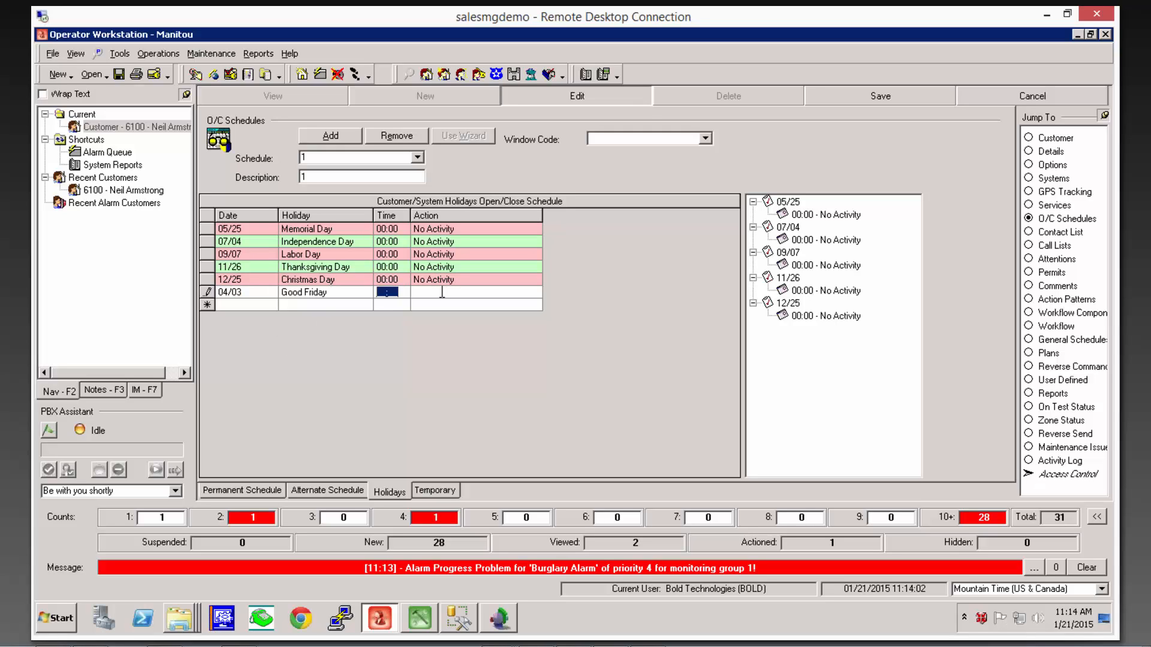
pyautogui.write('00:00')
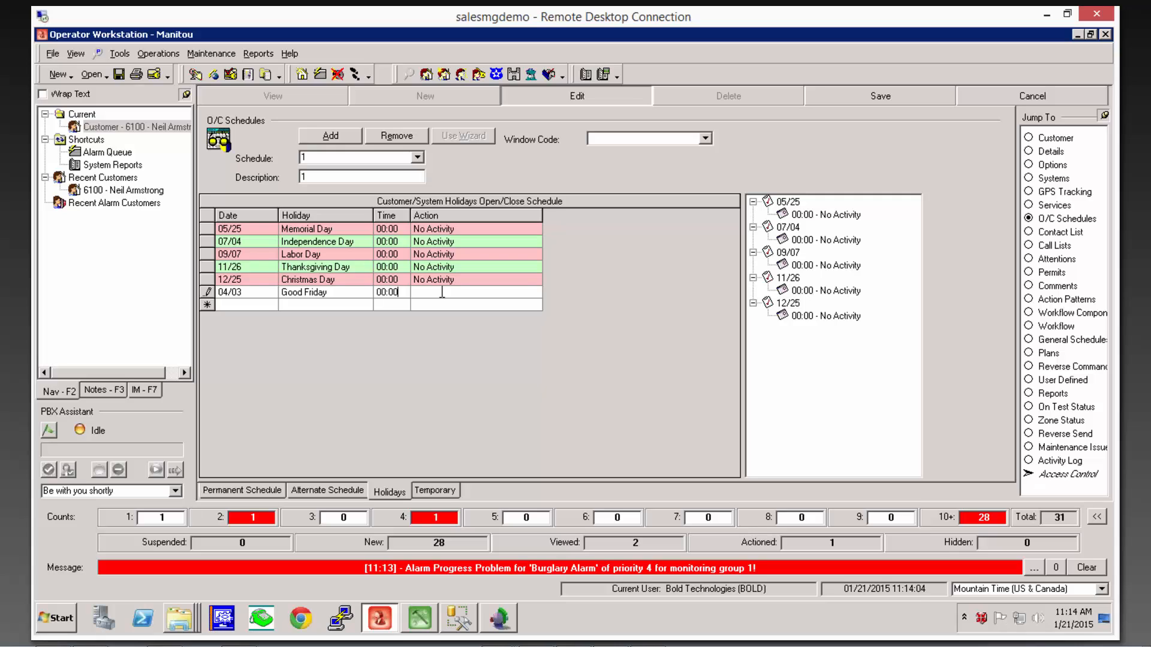
pyautogui.click(476, 292)
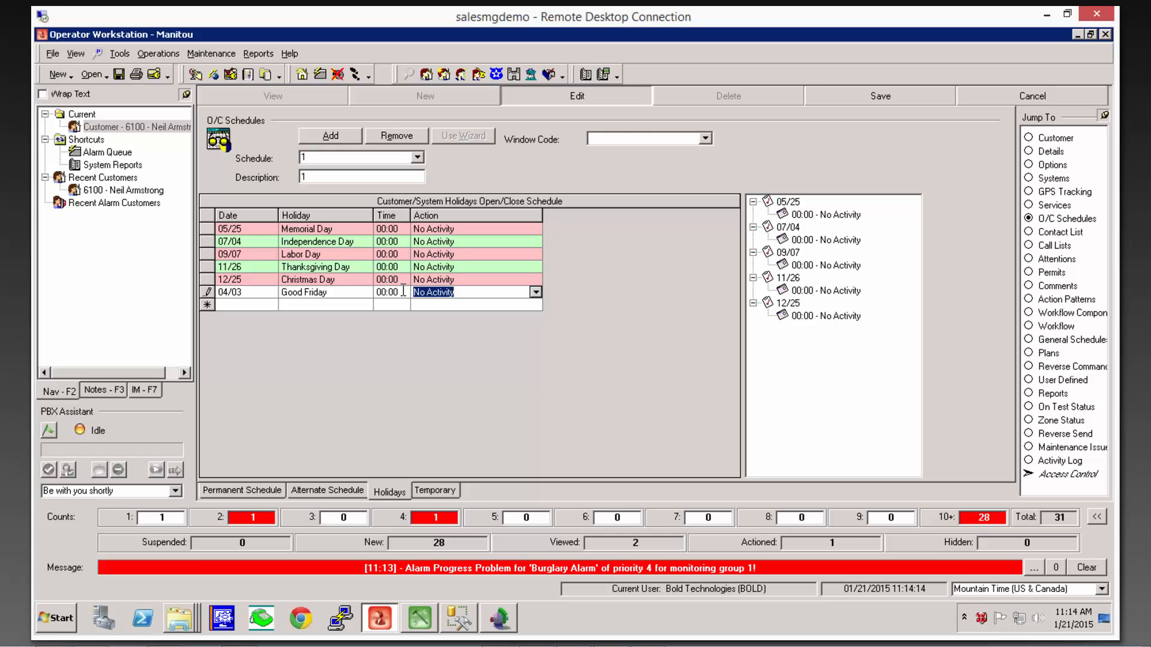
pyautogui.click(387, 291)
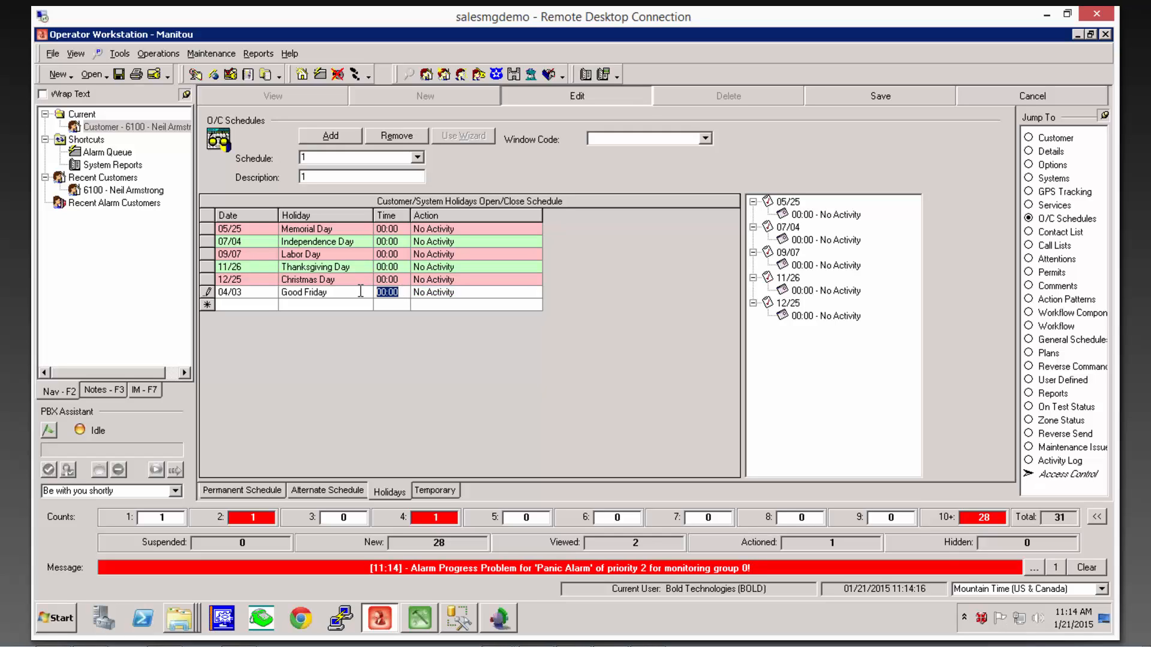
pyautogui.write('12')
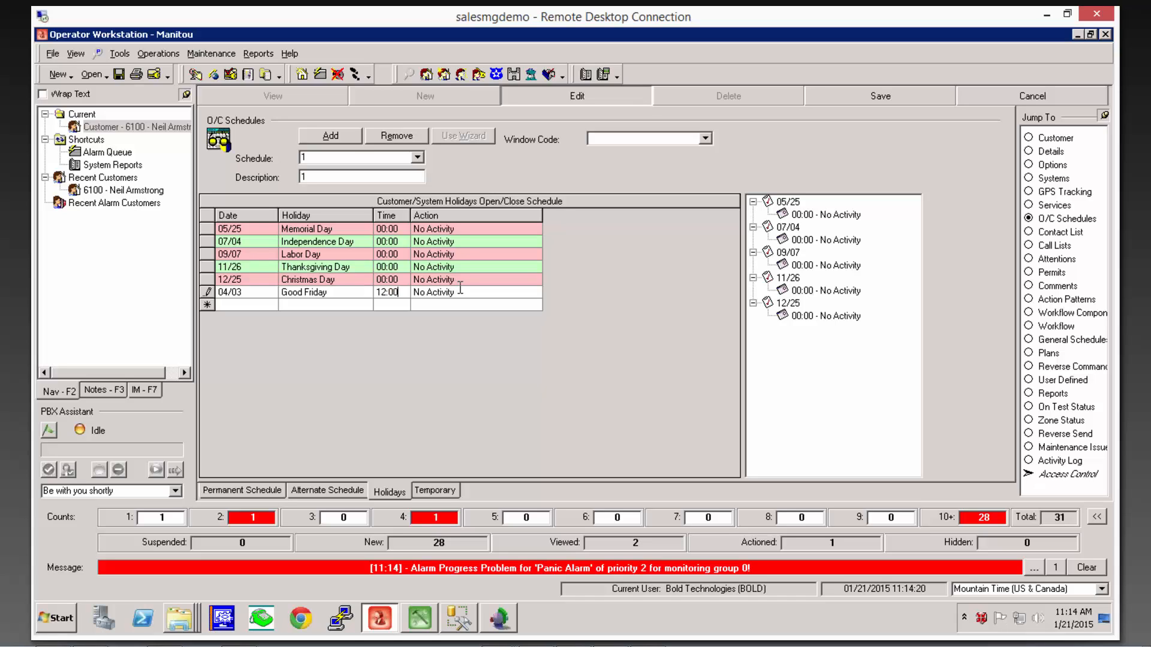
pyautogui.click(535, 291)
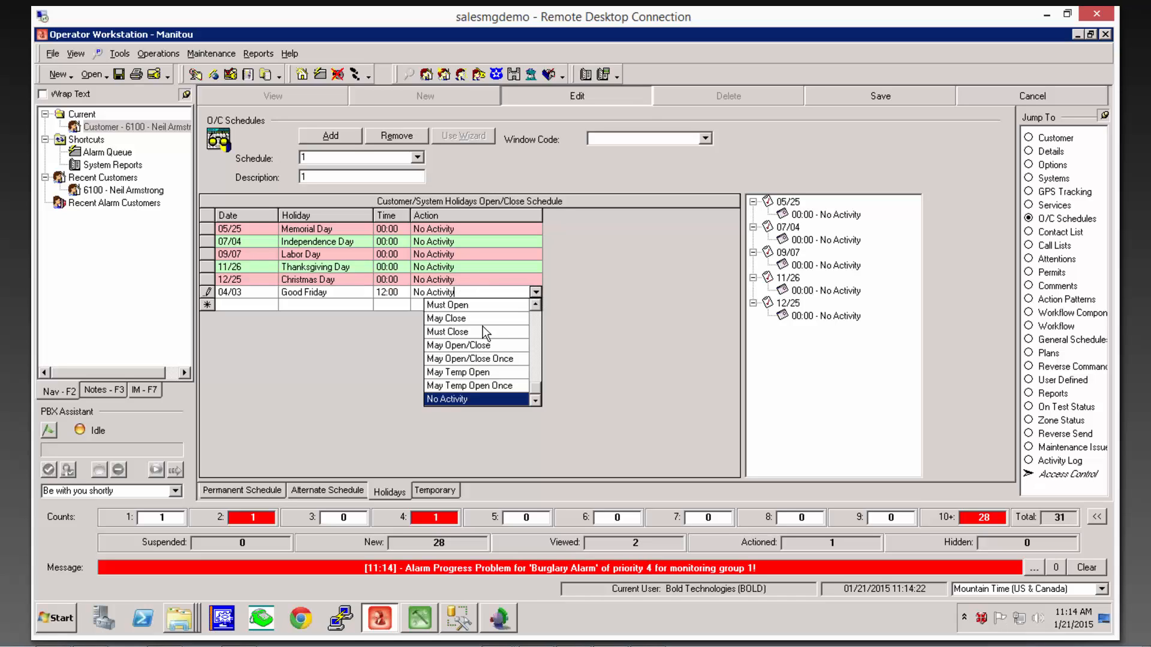
pyautogui.click(446, 318)
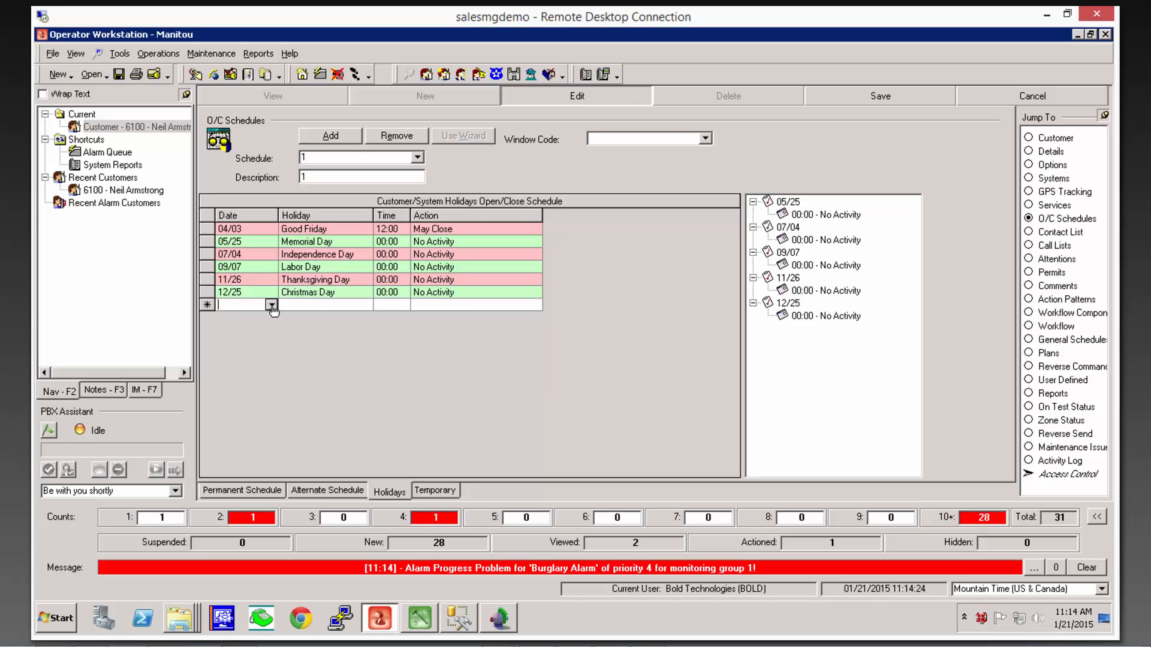
# - Add a second Good Friday row at 14:00 with action Must Close
pyautogui.click(271, 304)
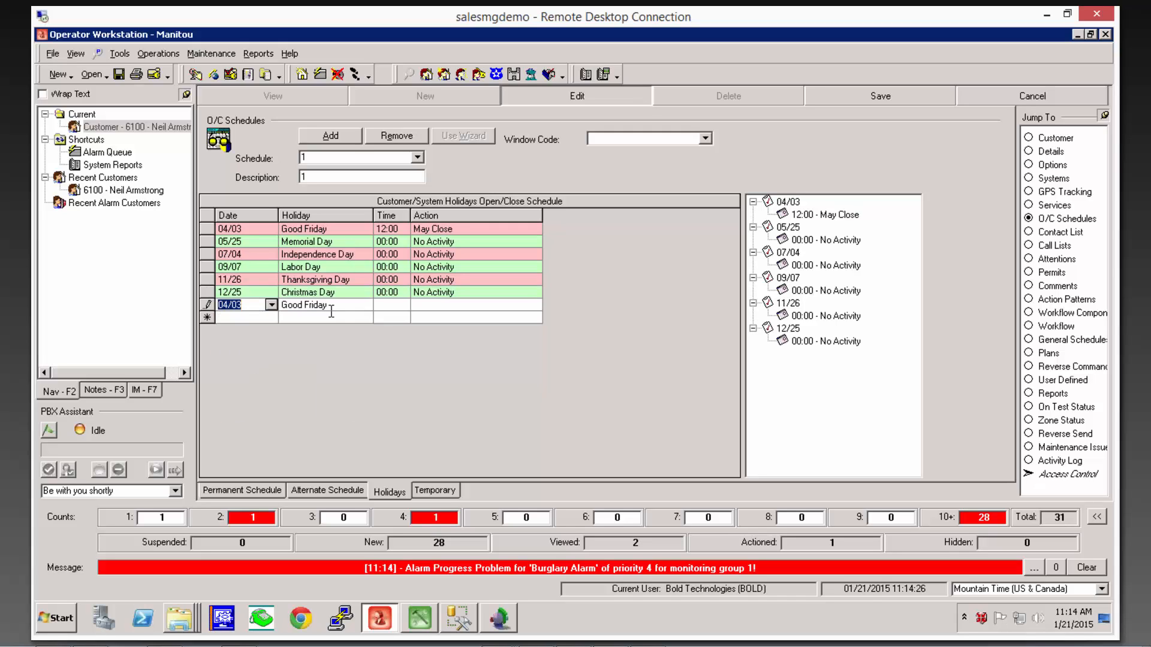
pyautogui.click(387, 304)
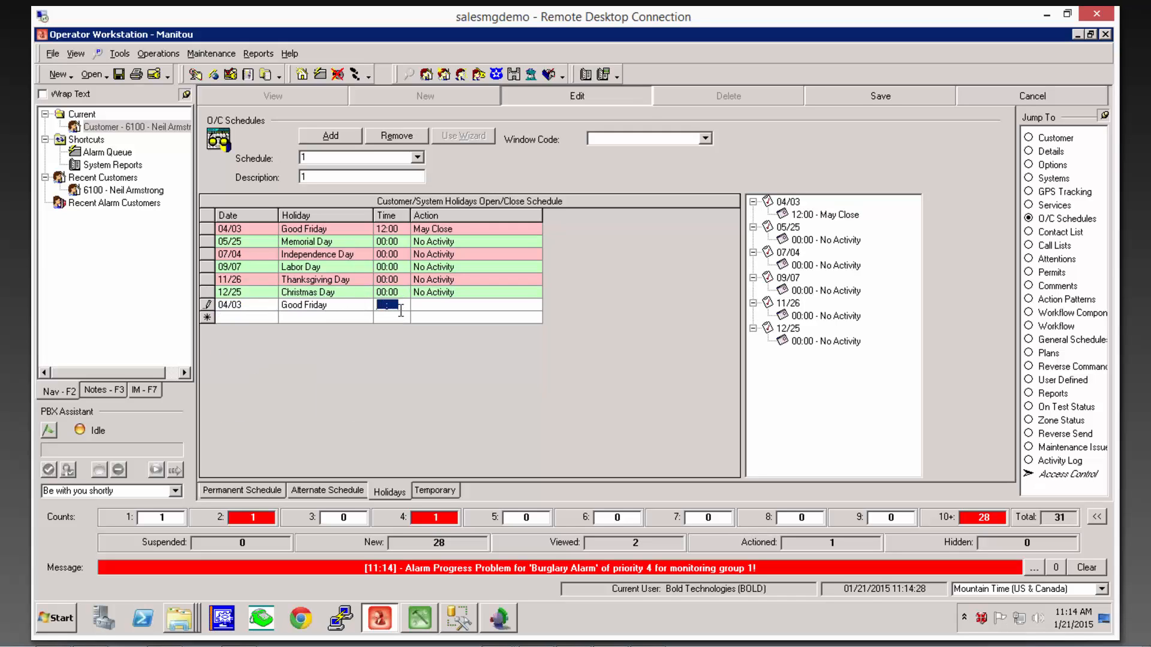
pyautogui.write('14:00')
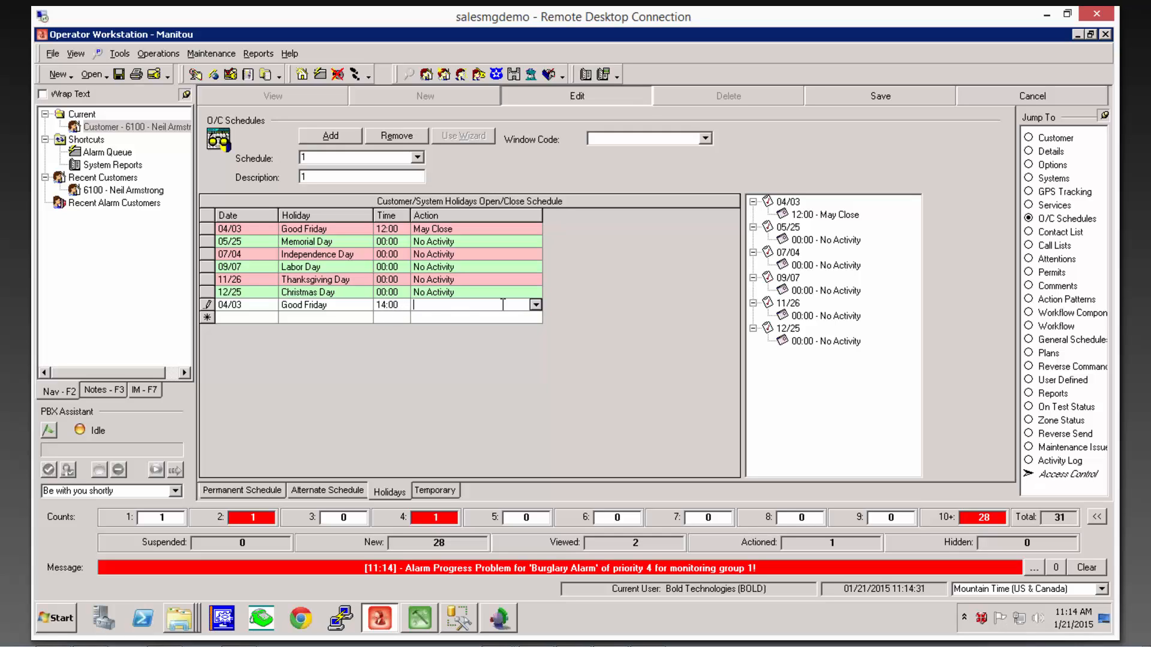
pyautogui.click(535, 305)
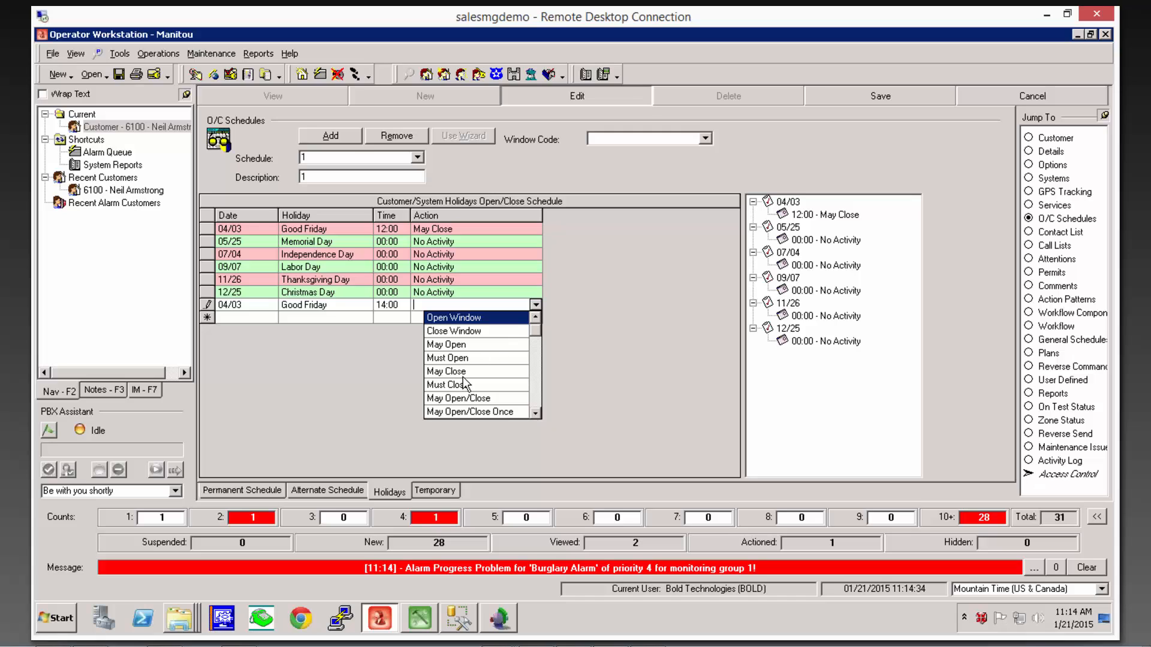
pyautogui.click(456, 385)
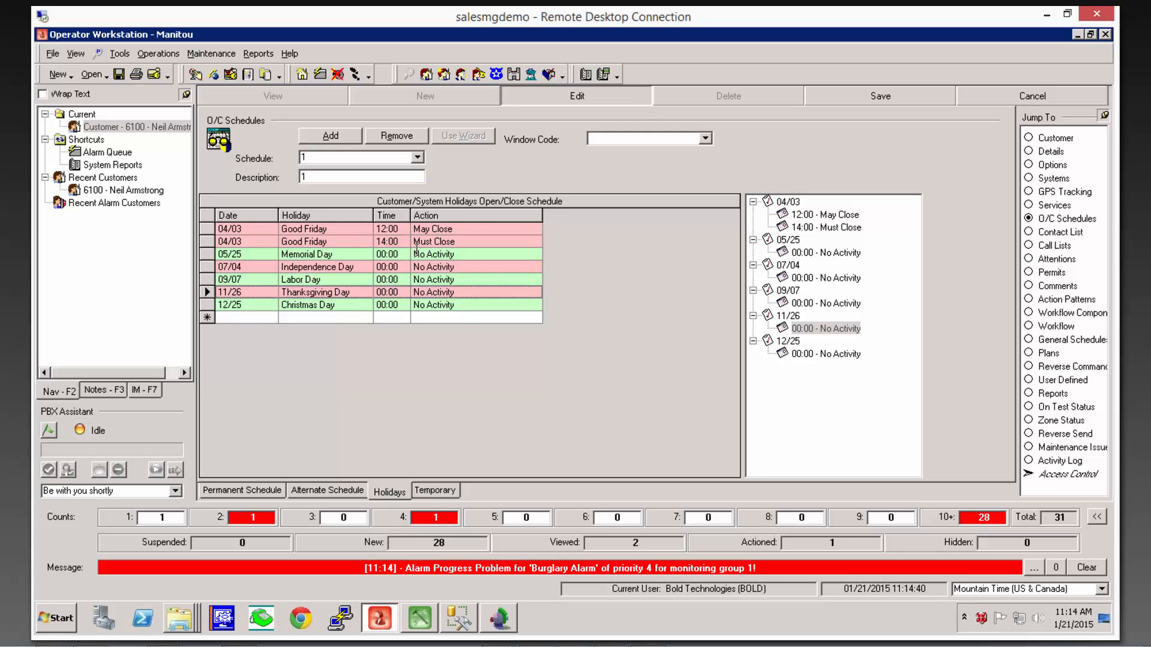
pyautogui.moveTo(458, 266)
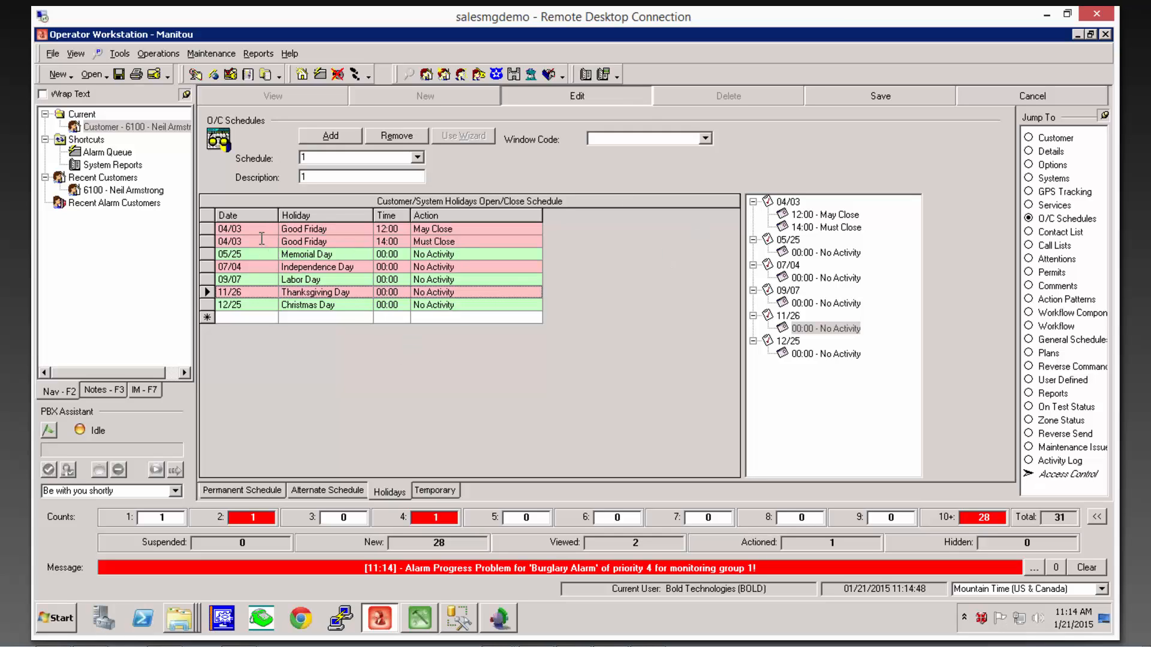
pyautogui.moveTo(263, 384)
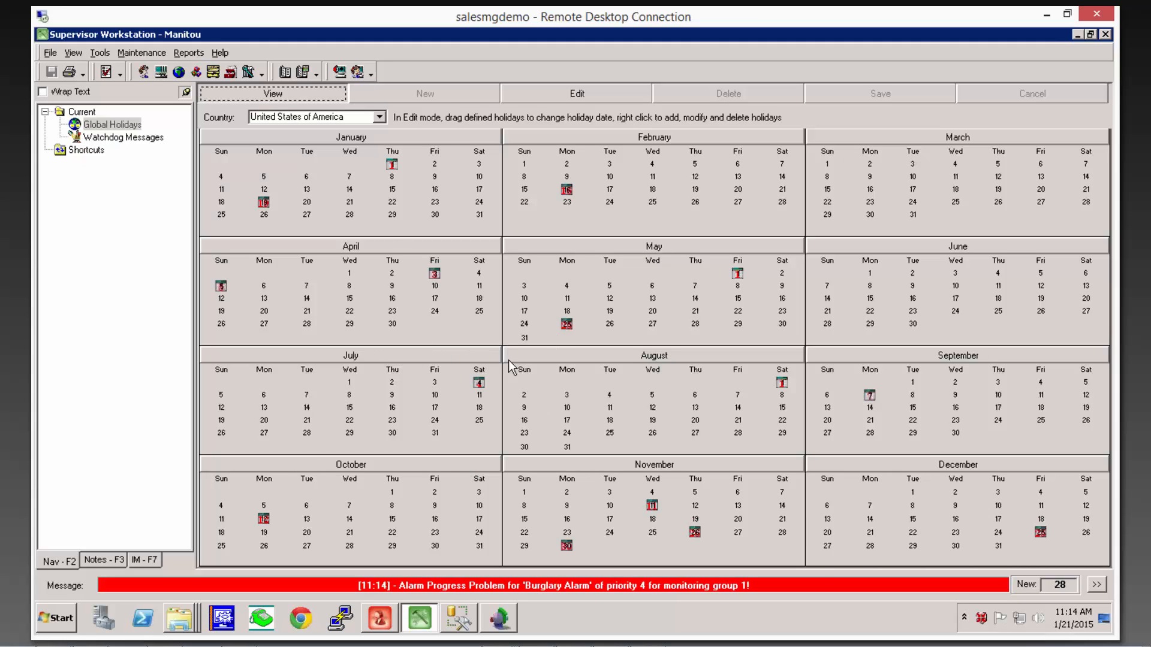
pyautogui.moveTo(455, 313)
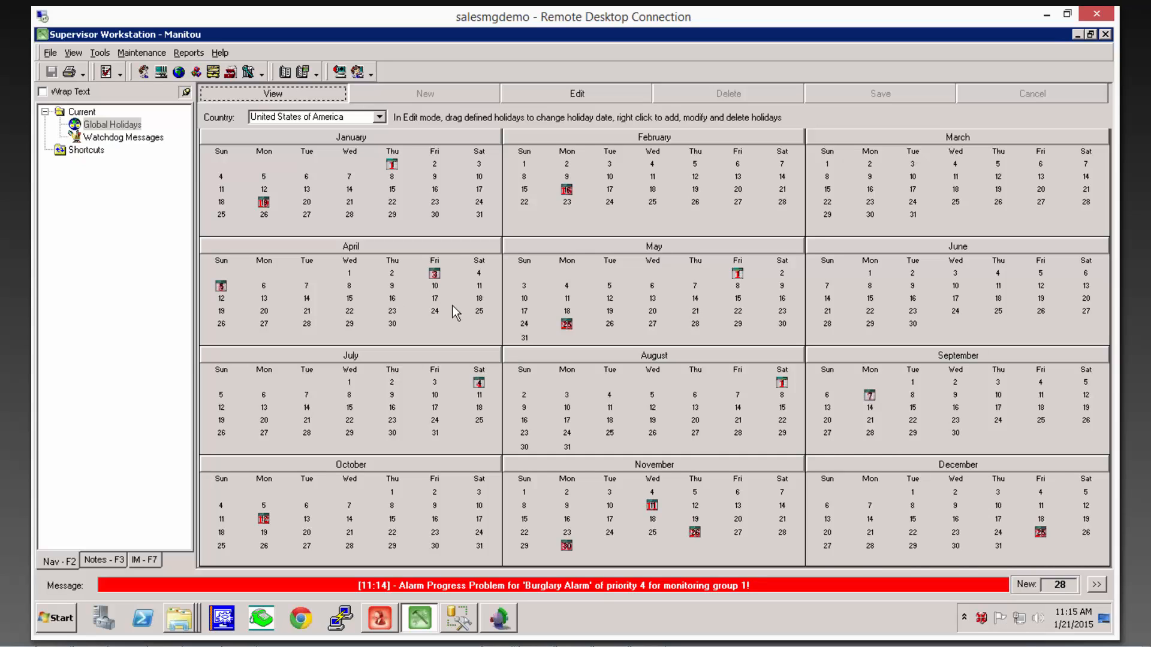
pyautogui.moveTo(492, 249)
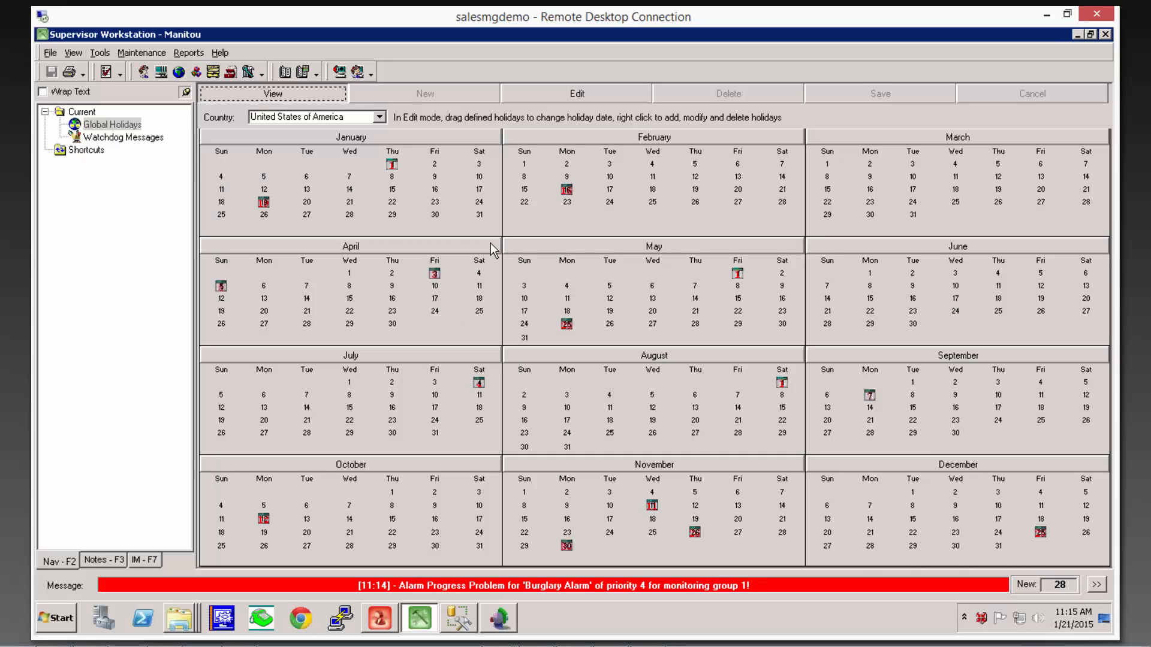
pyautogui.moveTo(365, 307)
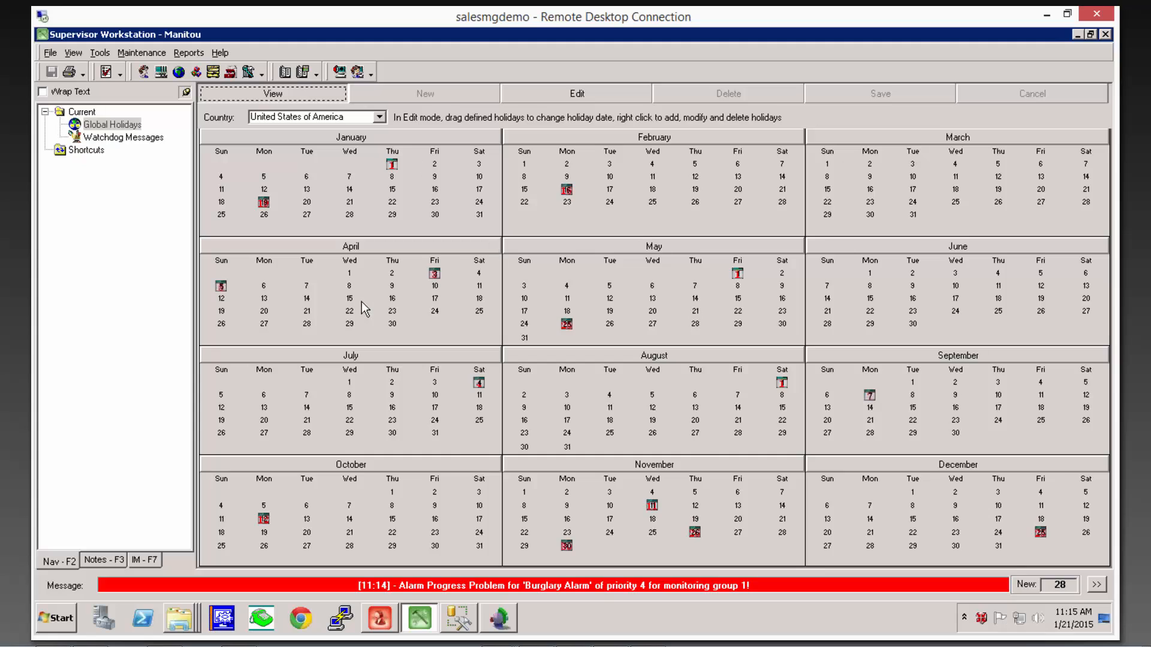
pyautogui.moveTo(508, 338)
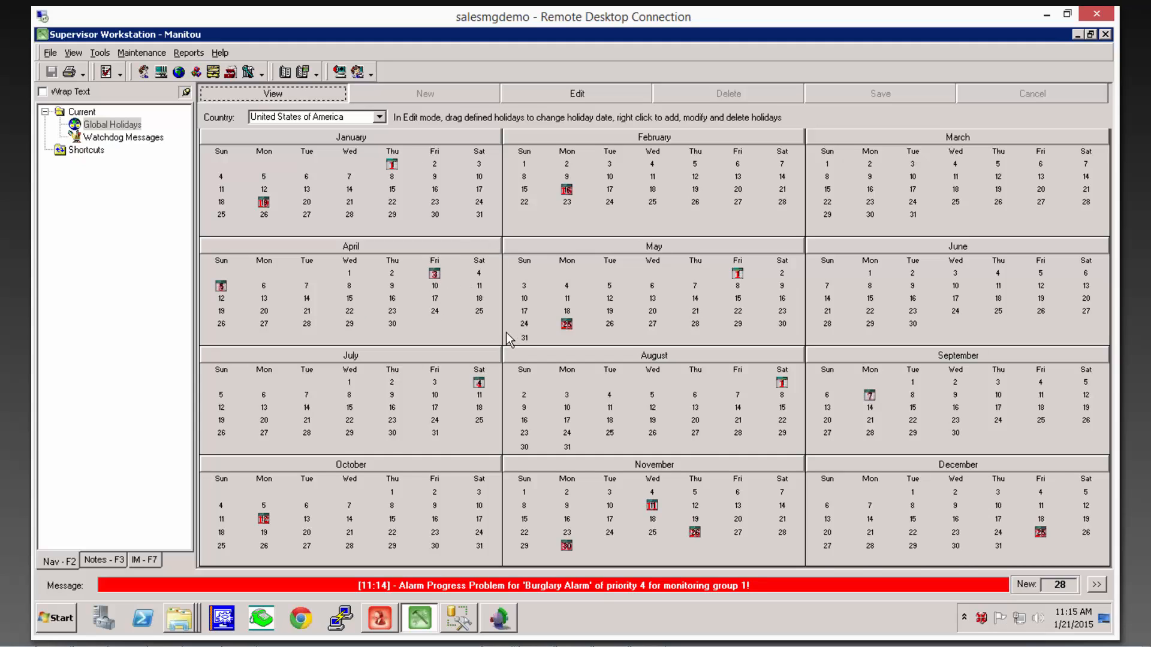
pyautogui.moveTo(568, 297)
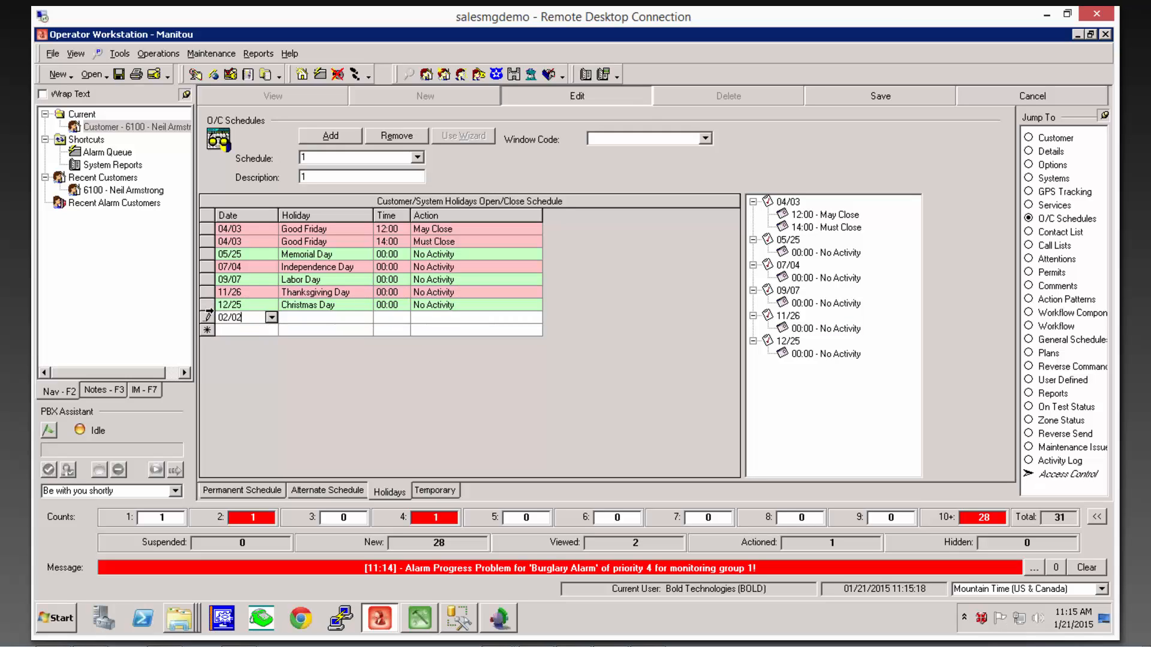
# - Enter a 02/02 holiday row at 00:00 with No Activity and save it
pyautogui.click(388, 317)
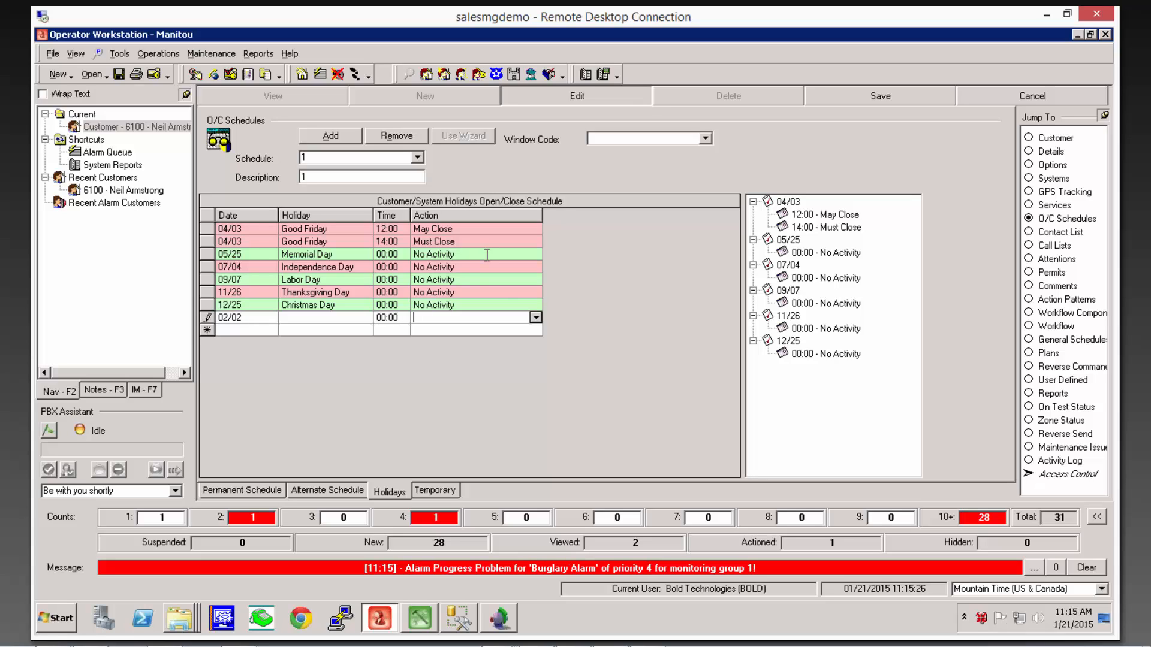
pyautogui.click(535, 317)
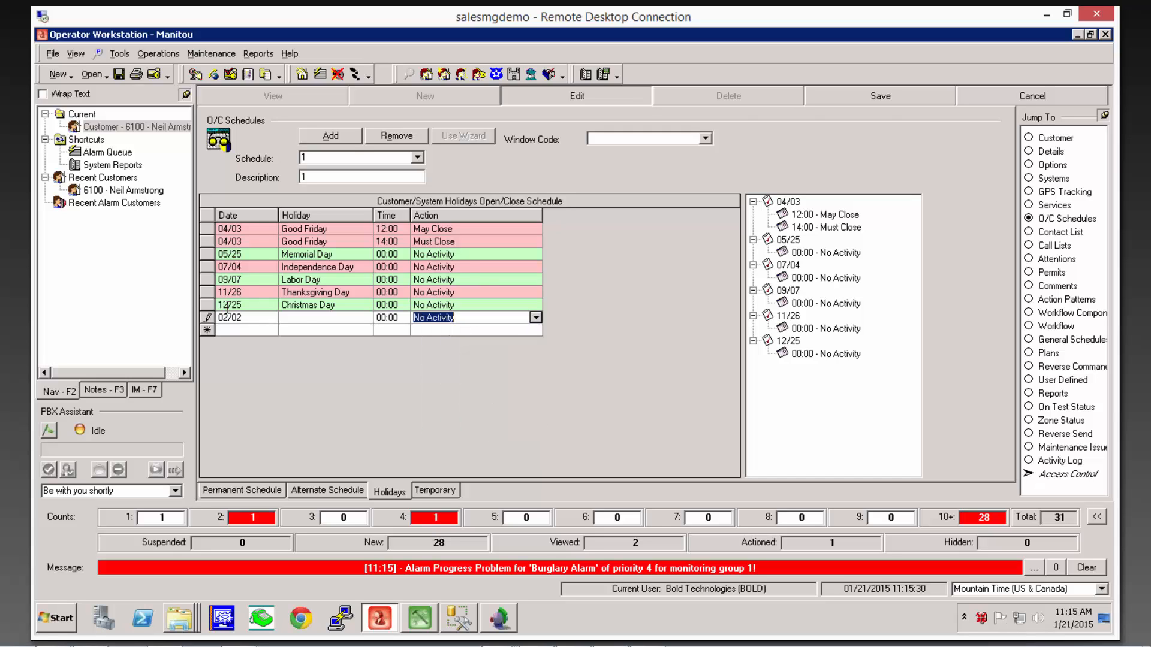
pyautogui.click(880, 95)
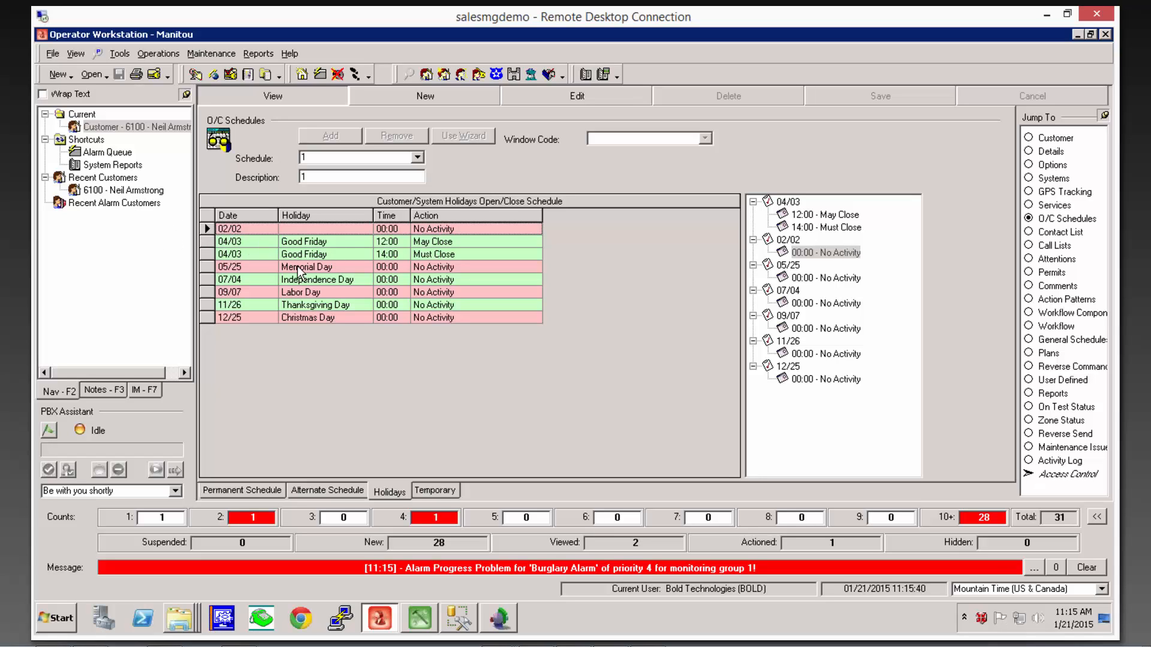
pyautogui.moveTo(244, 254)
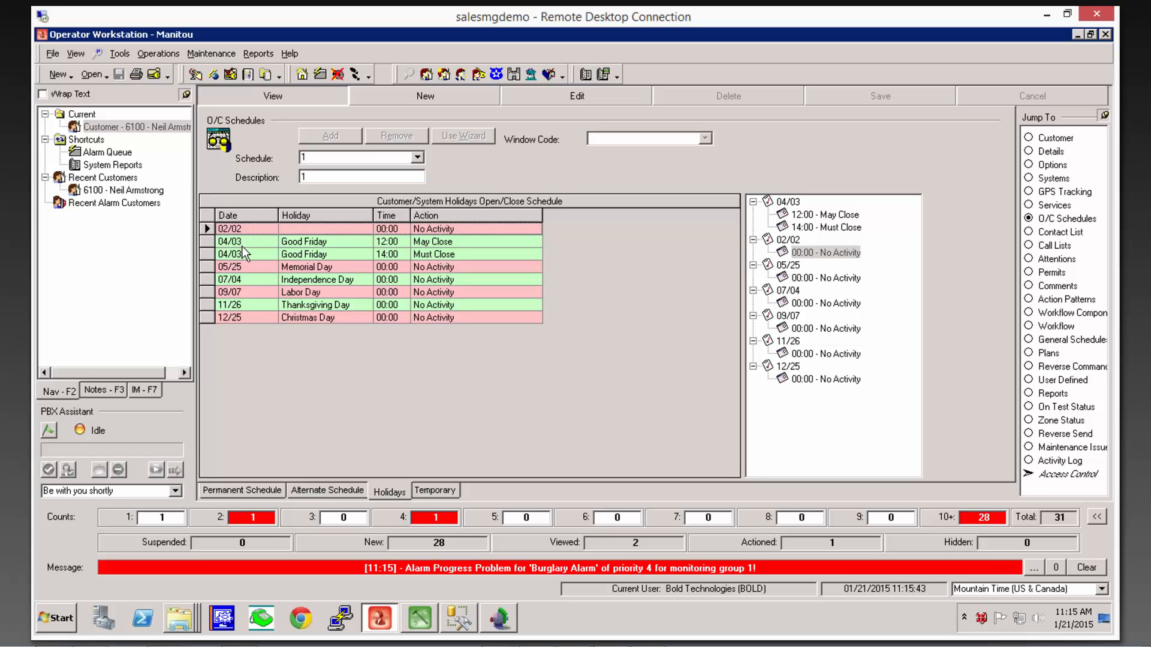
pyautogui.moveTo(189, 449)
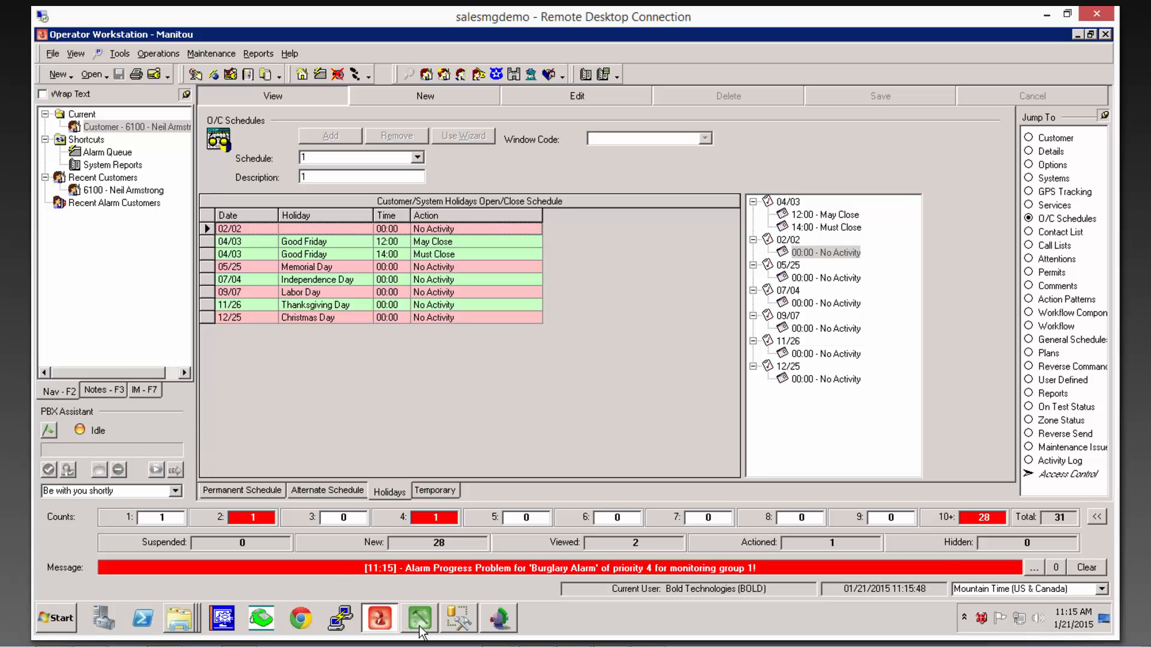
# - Switch back to Supervisor Workstation using its taskbar icon
pyautogui.click(417, 634)
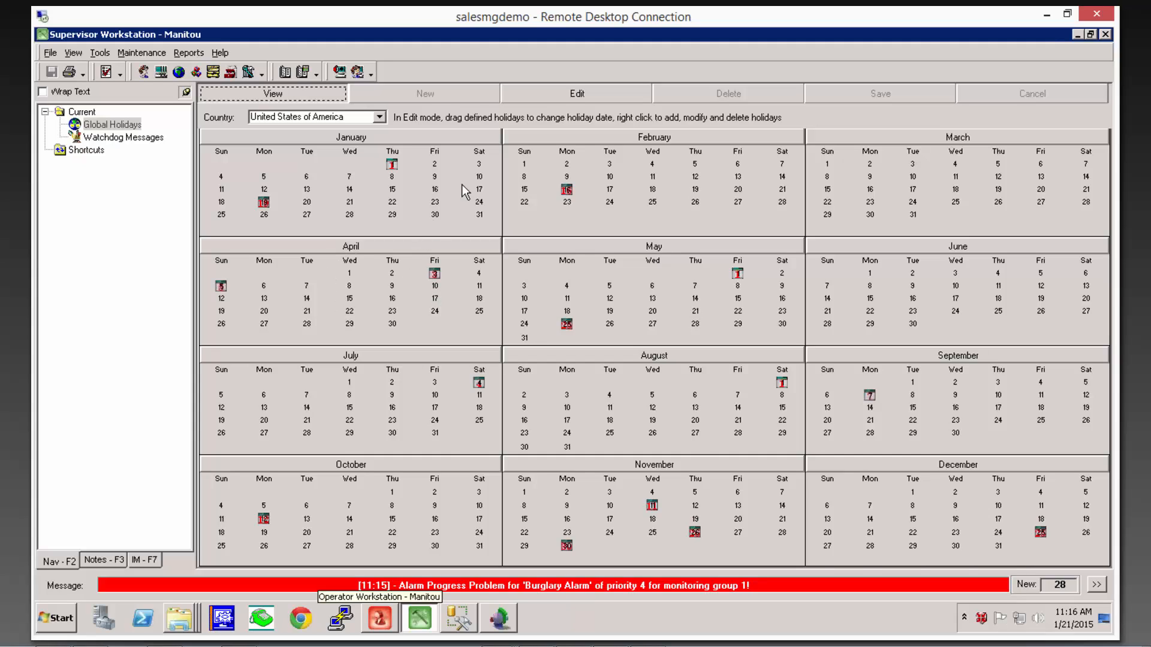
pyautogui.moveTo(406, 172)
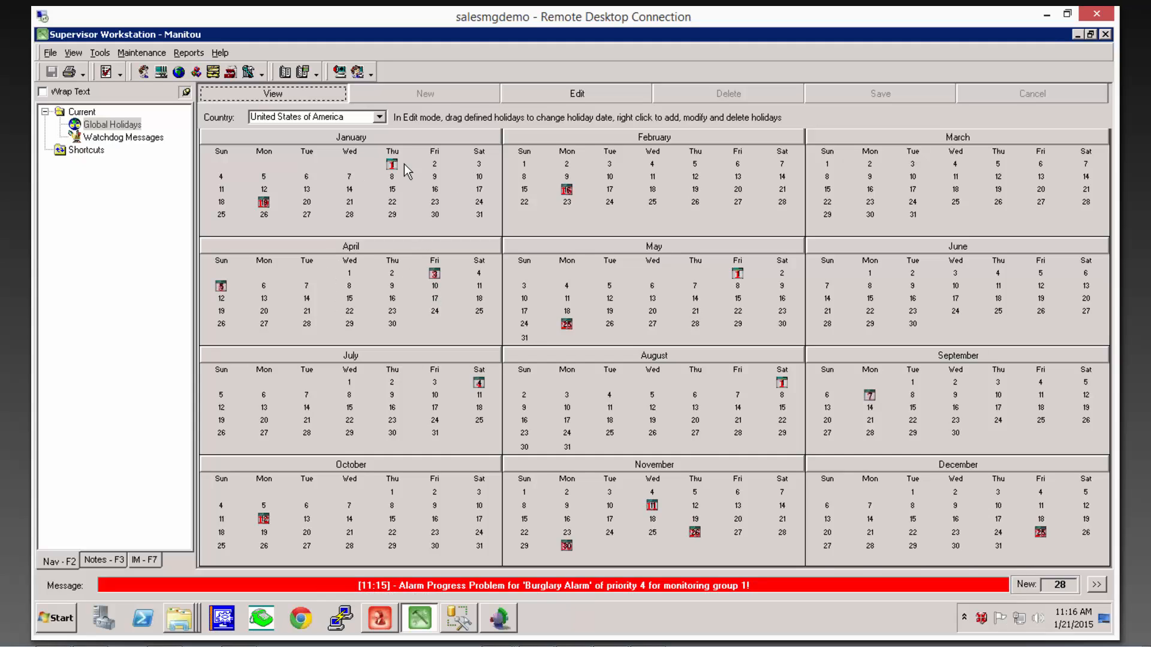
pyautogui.moveTo(410, 175)
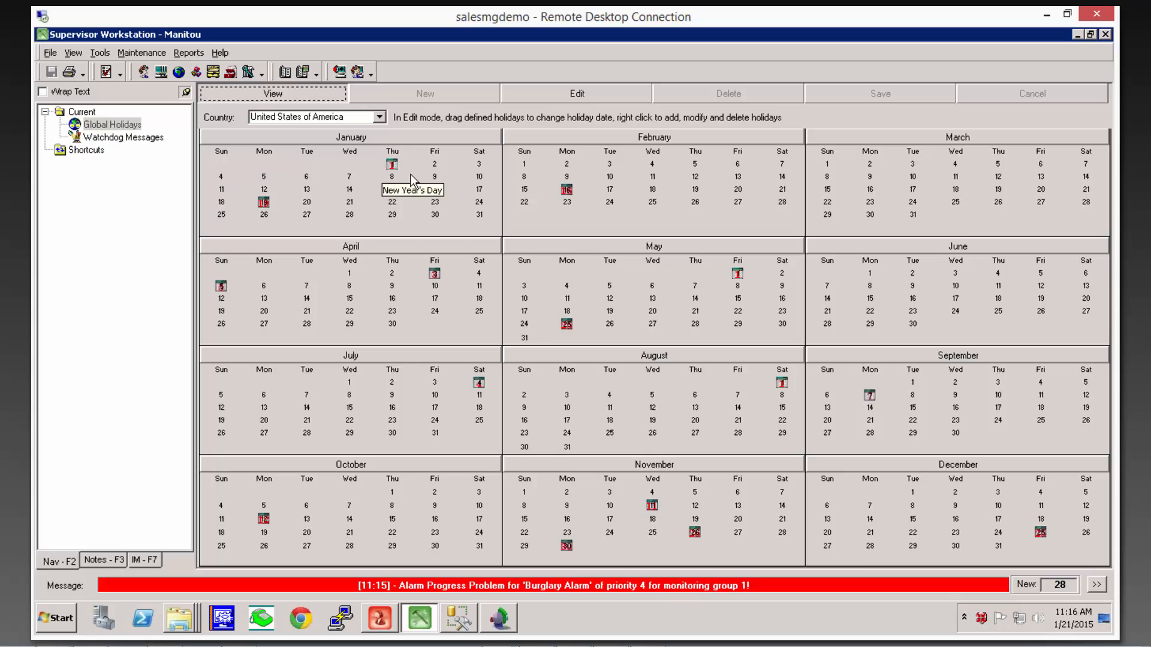
pyautogui.moveTo(473, 231)
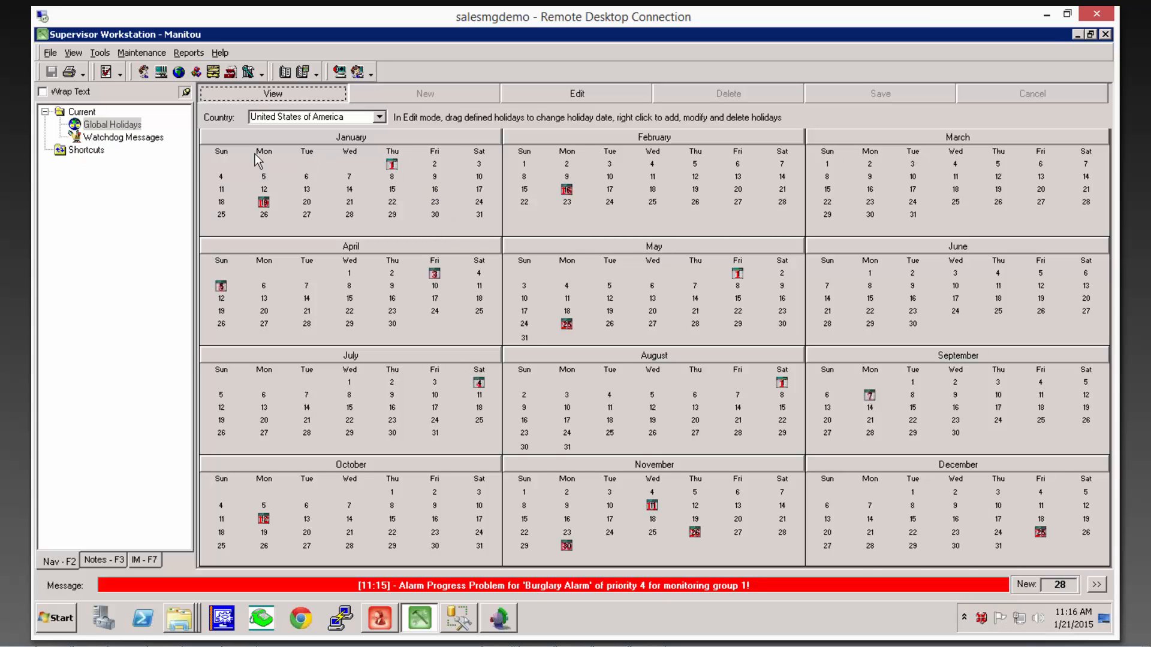
pyautogui.moveTo(389, 333)
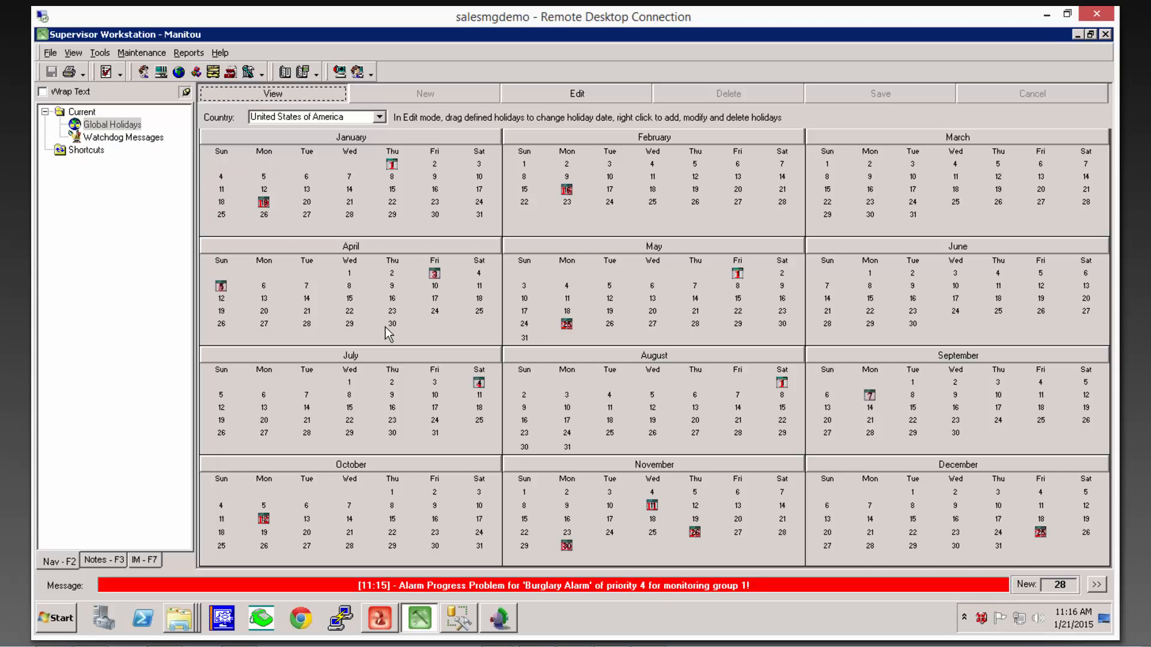
pyautogui.moveTo(386, 321)
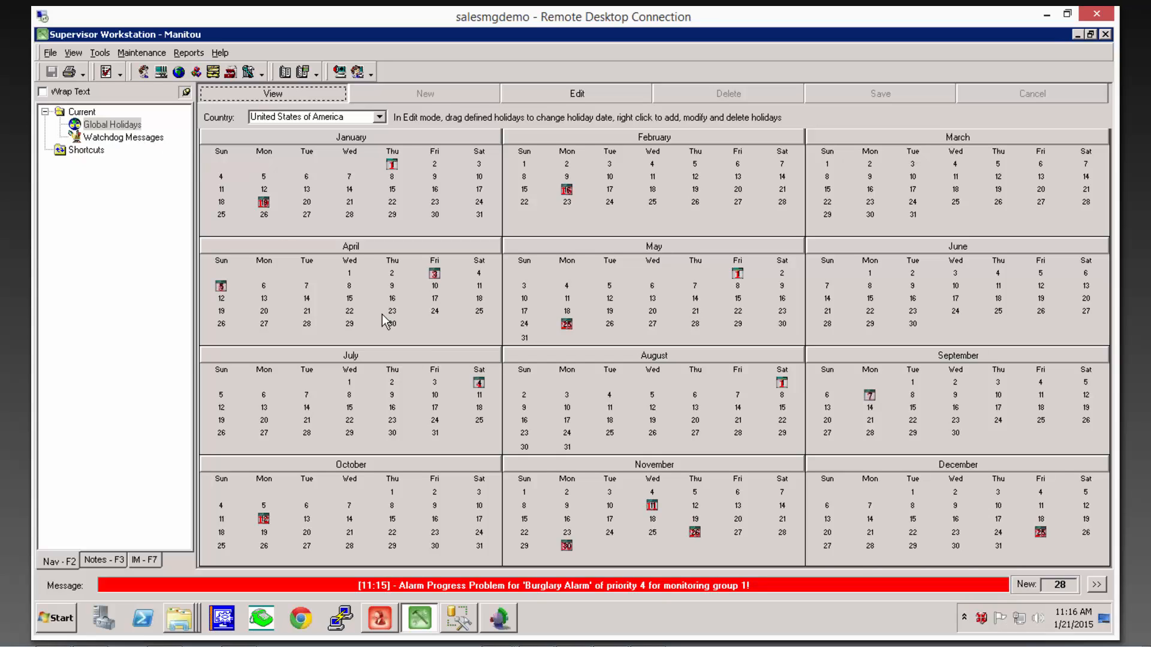
pyautogui.moveTo(419, 410)
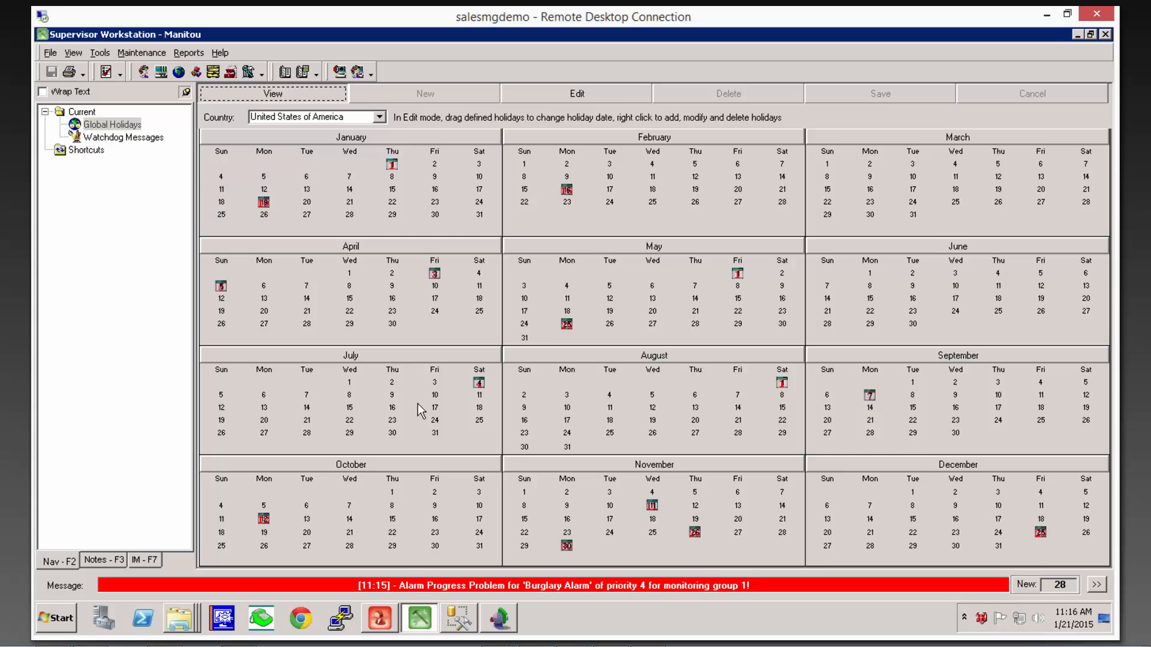
pyautogui.moveTo(490, 343)
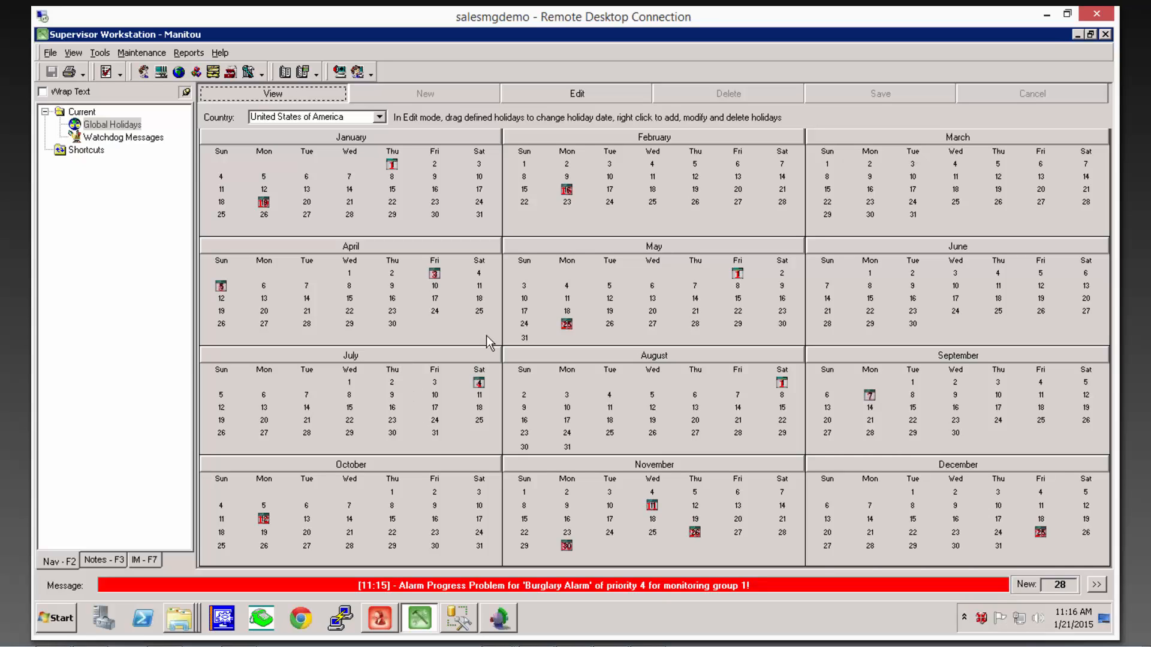